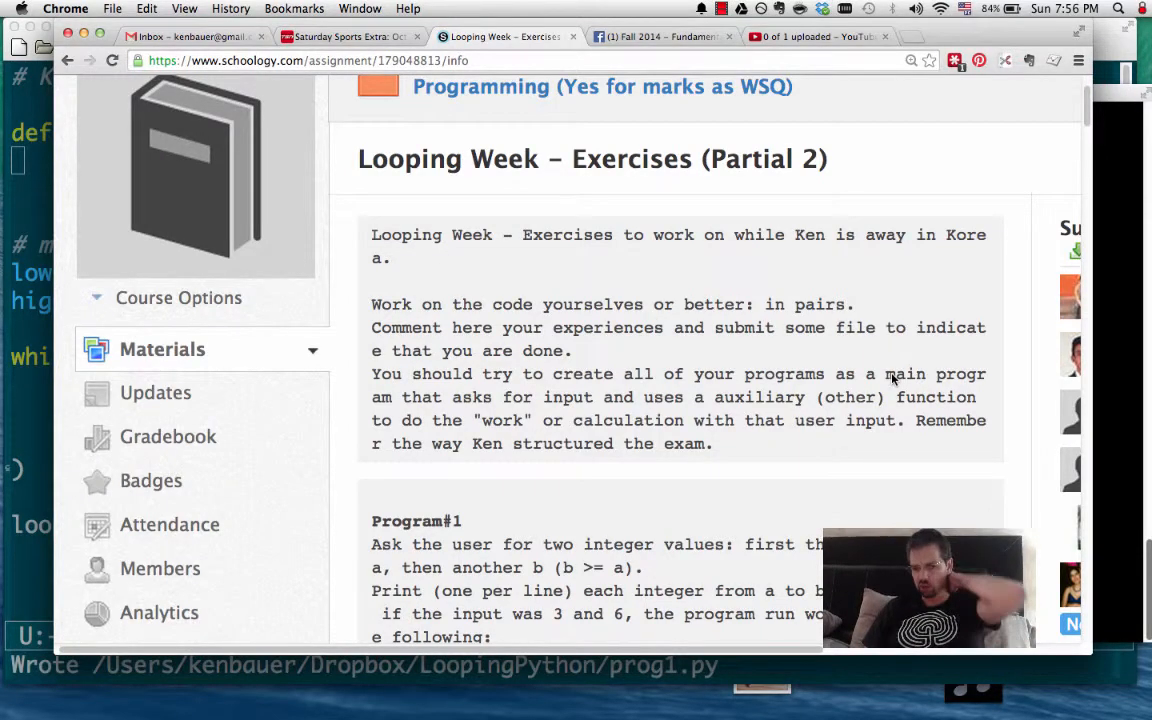
mouse_move(736, 420)
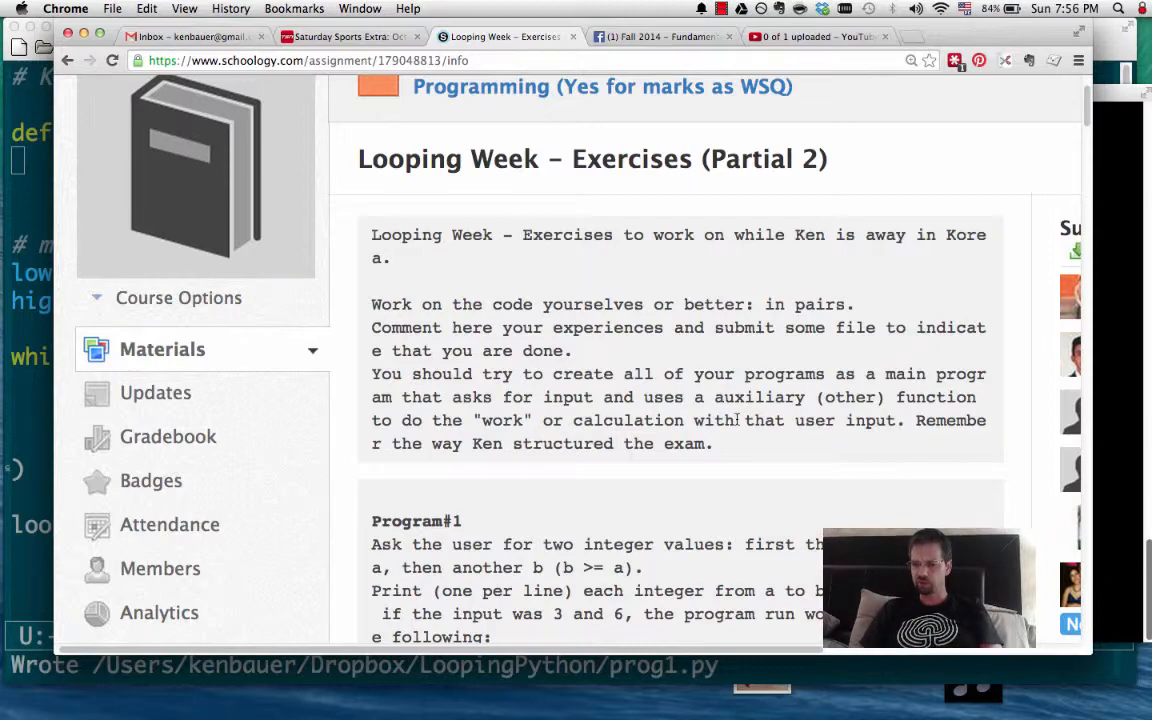
Scroll the Schoology page to the Program#2 repeated-addition exercise, then return to the editor
scroll("down", 3)
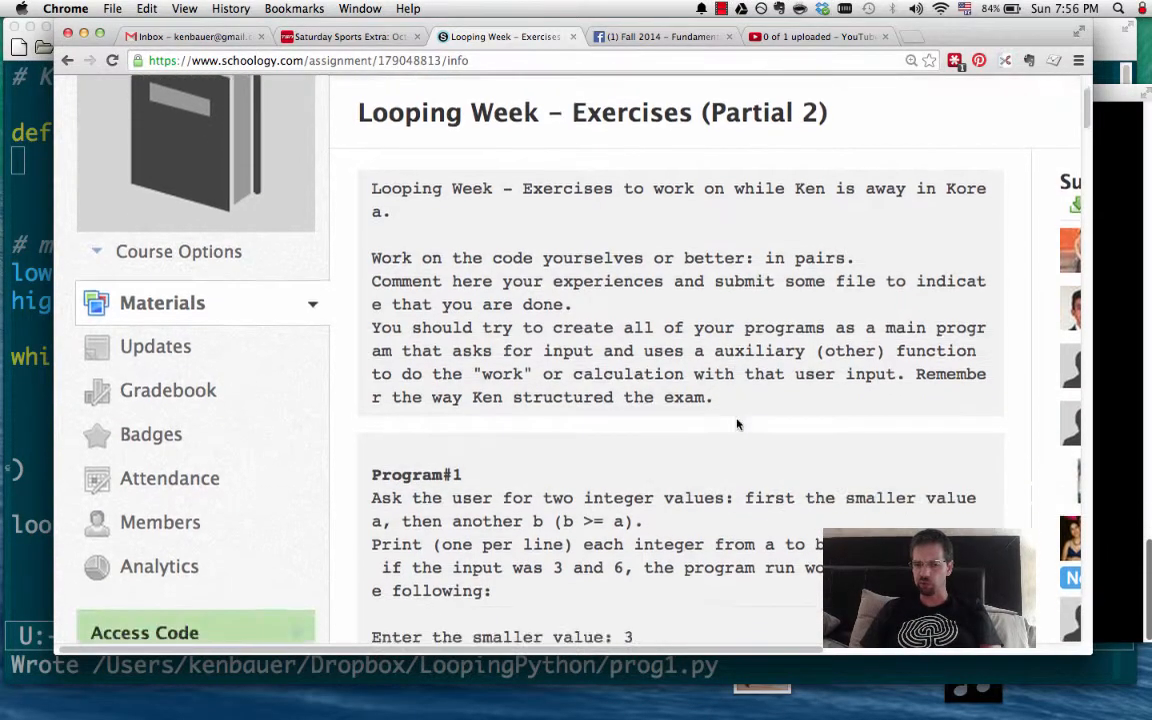
scroll("down", 3)
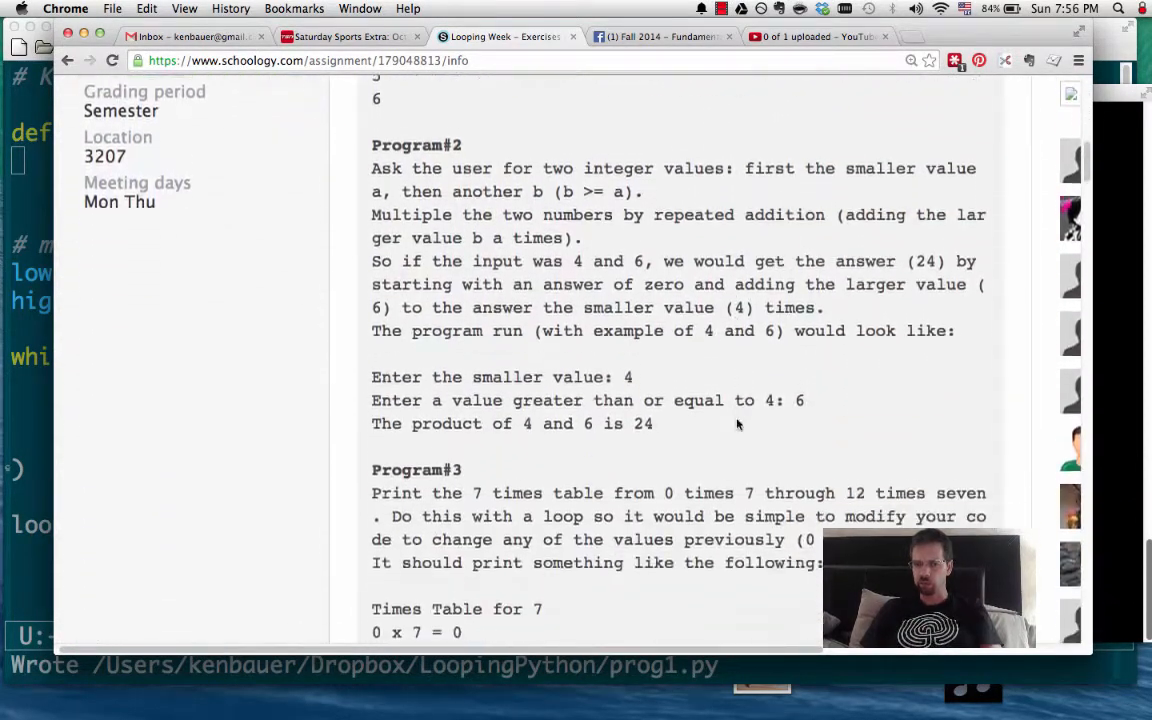
scroll("down", 3)
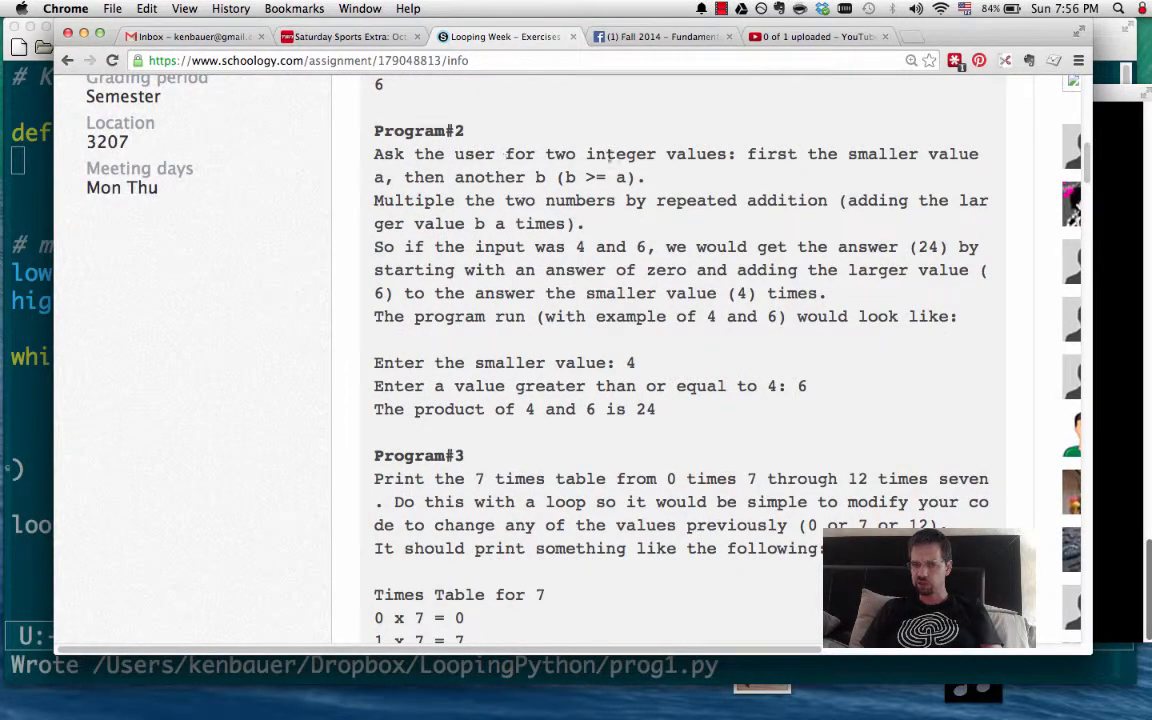
mouse_move(668, 222)
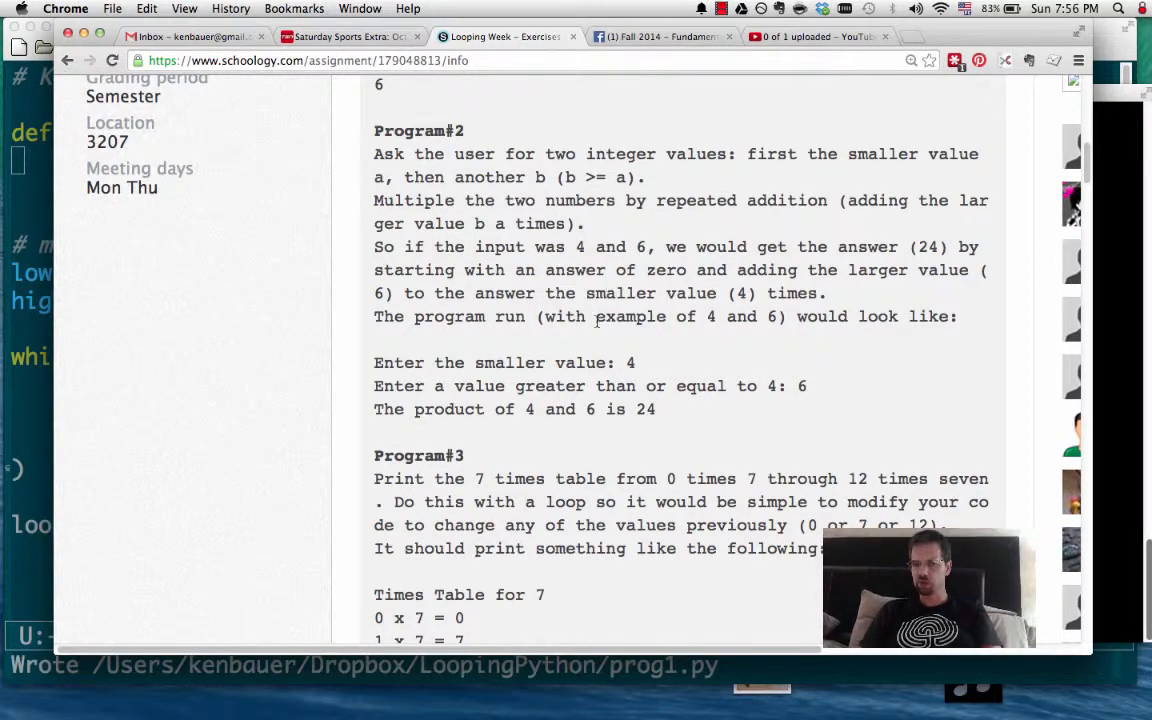
key("Cmd+Tab")
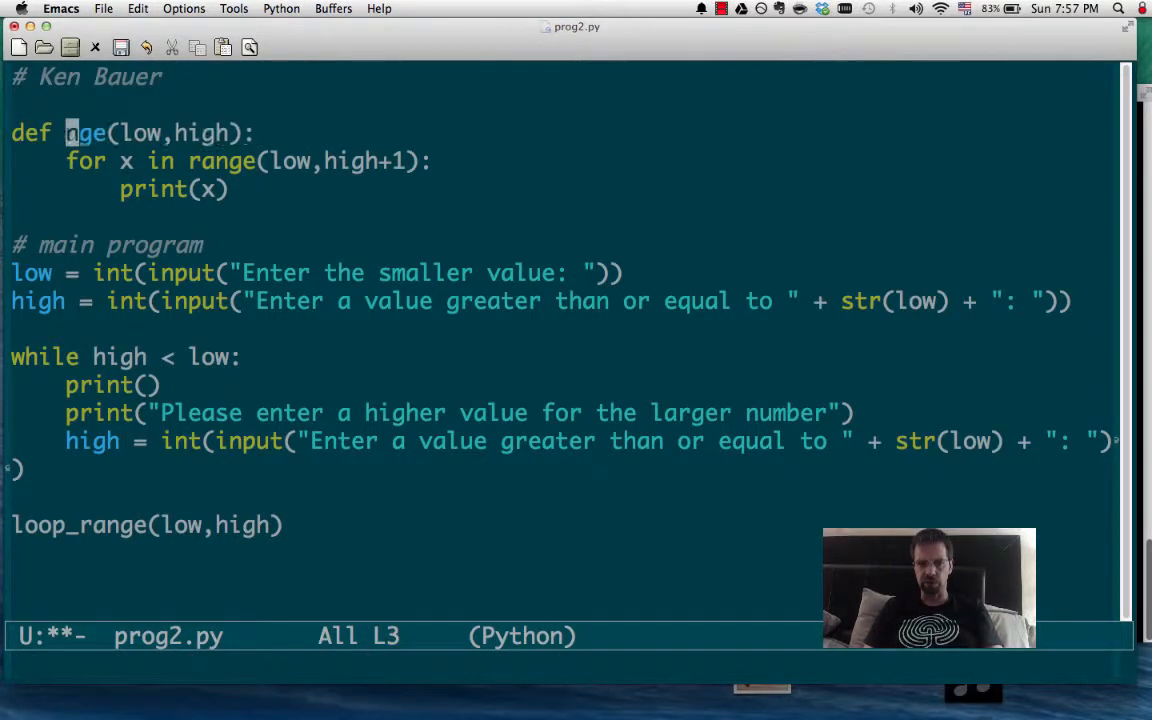
Rename the function to multiply(a,b) and start a comment 'multiply a times b using a loop and a...'
type("multiply")
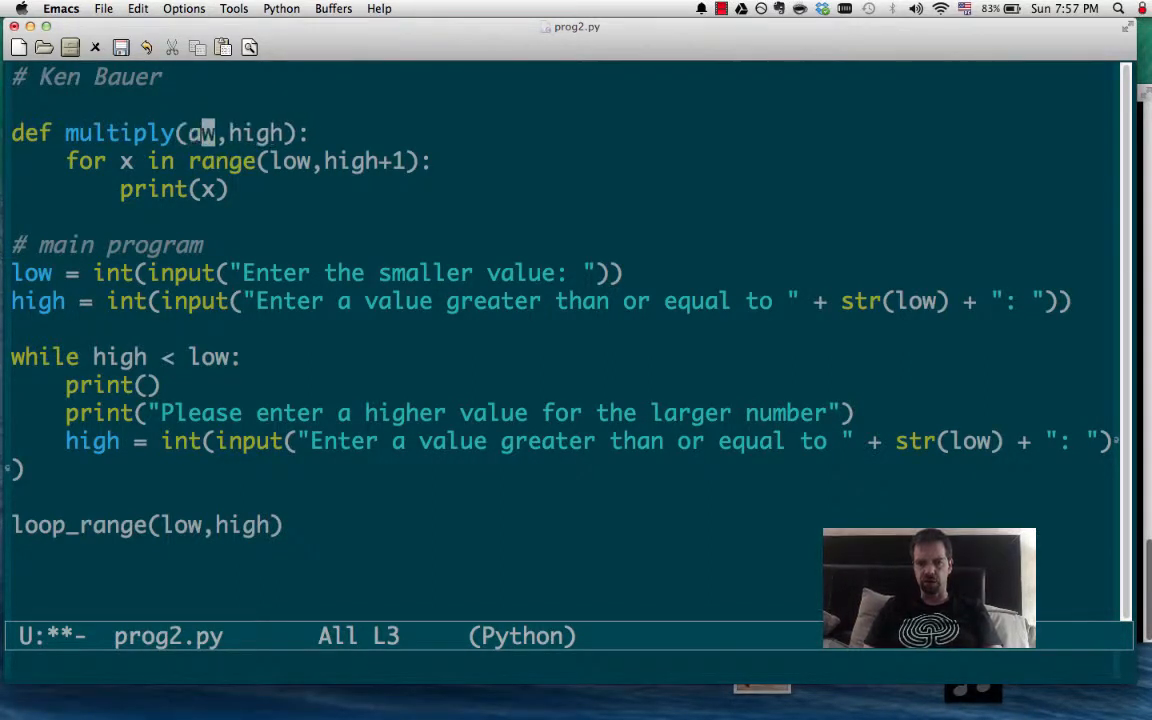
type("b")
type("# multiply a time")
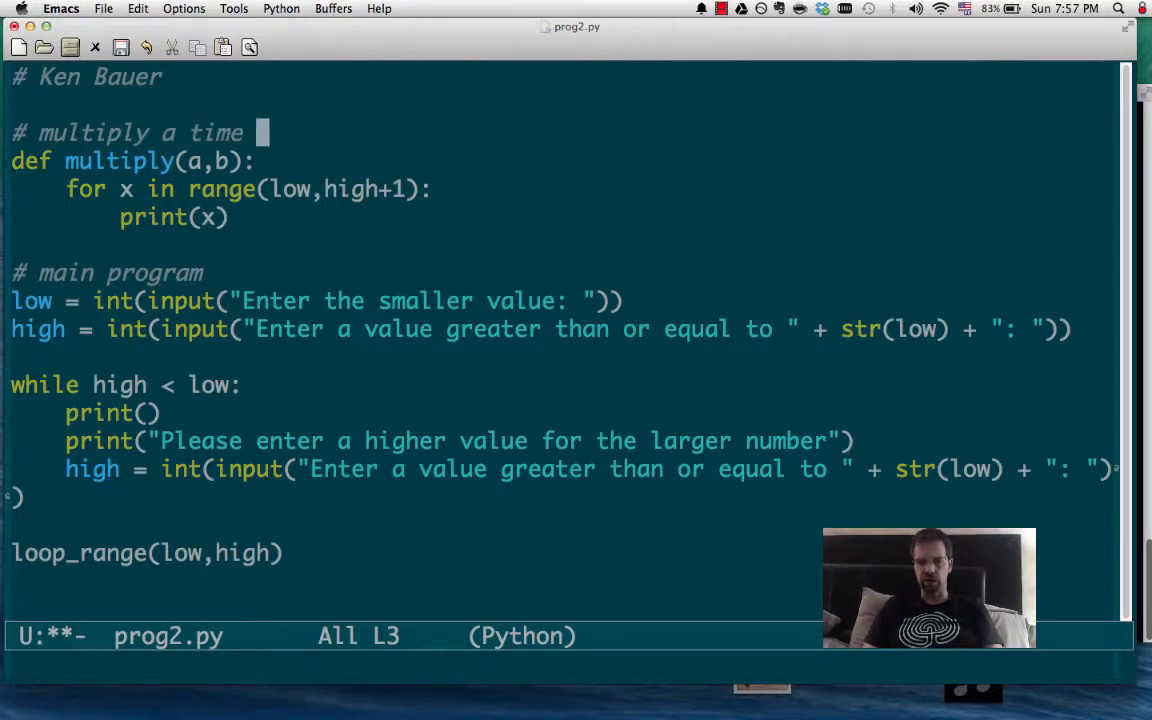
type("s b using")
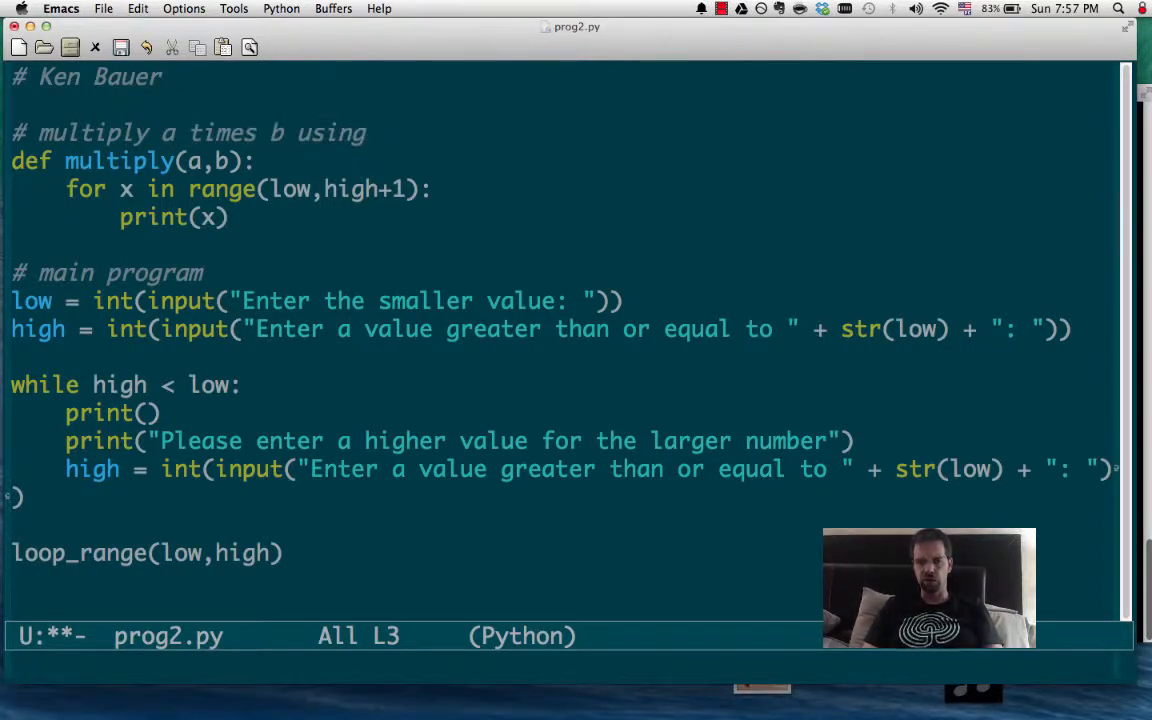
type("a loop and a")
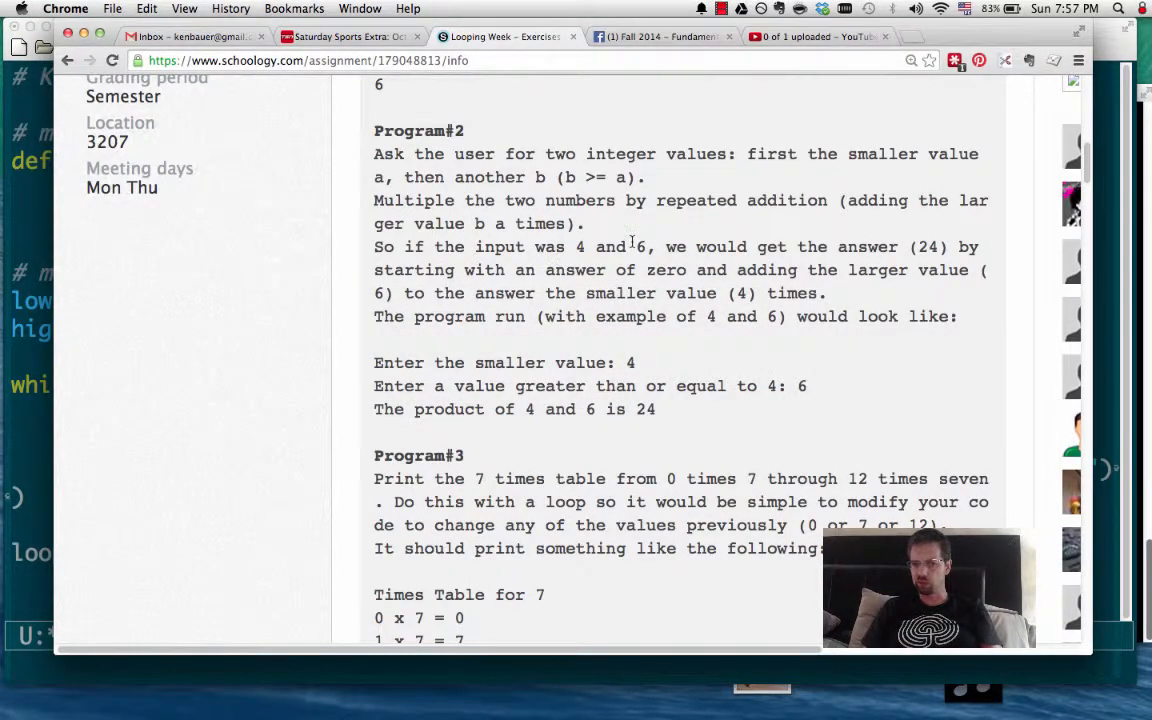
mouse_move(652, 278)
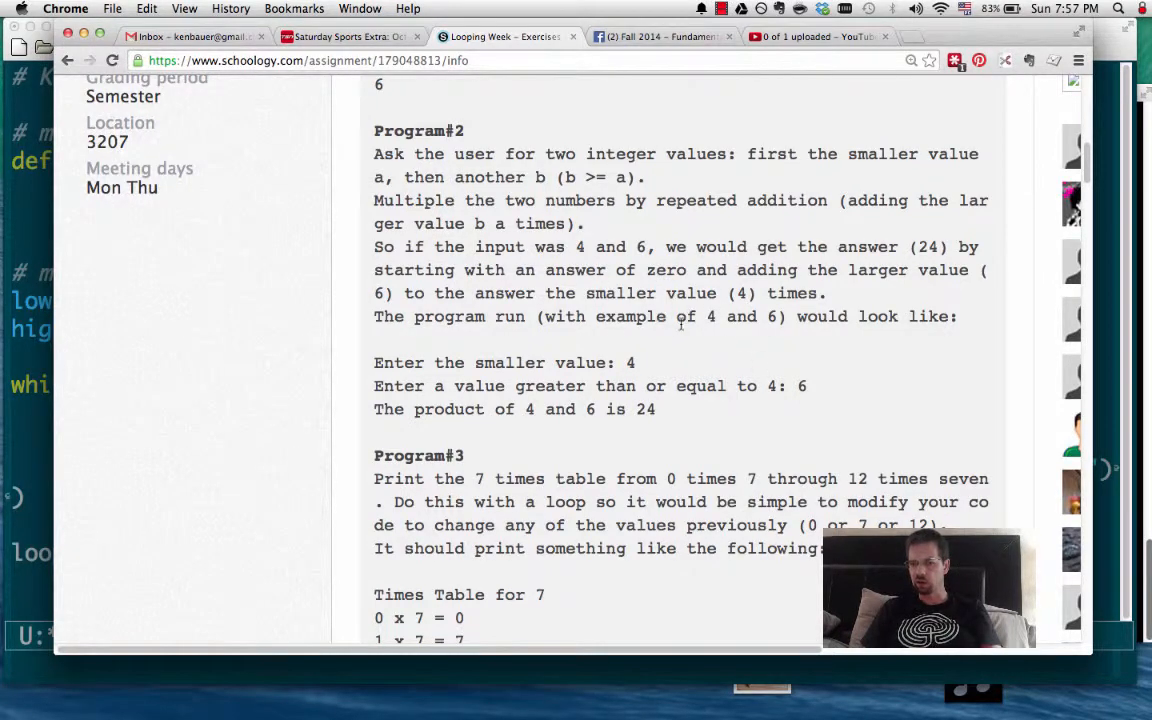
mouse_move(744, 310)
type("#")
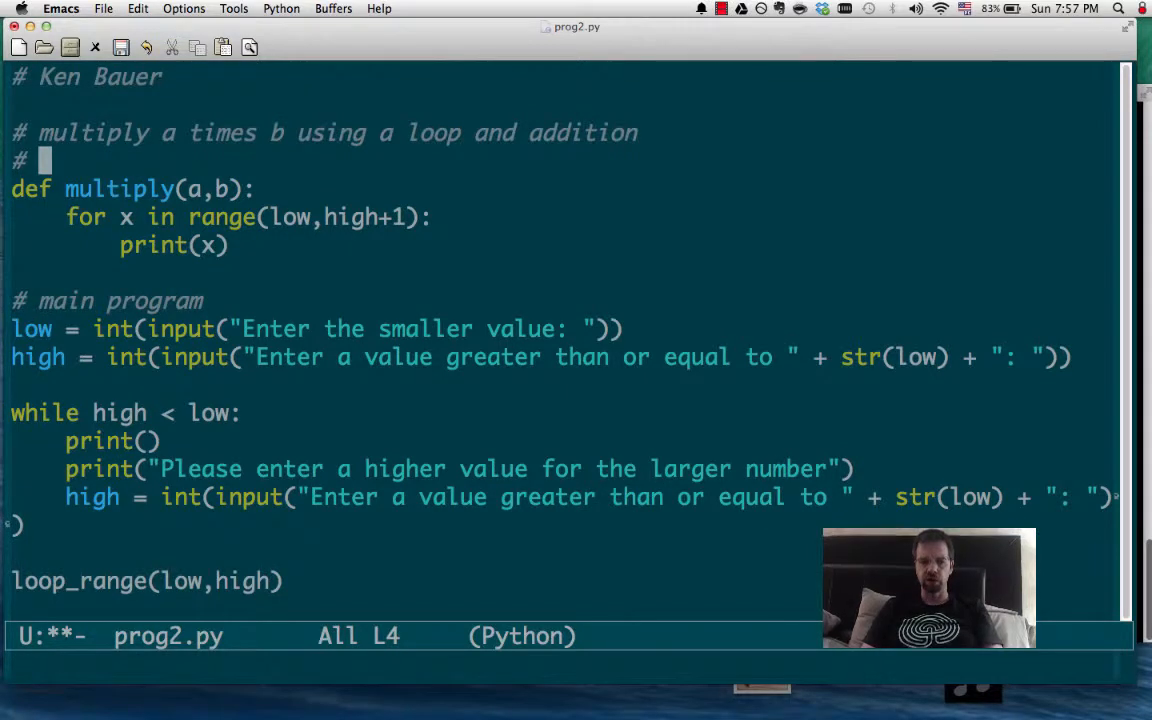
Finish the comments about adding b a times starting at zero, and make multiply return 0
type("add b to a sum which starts a")
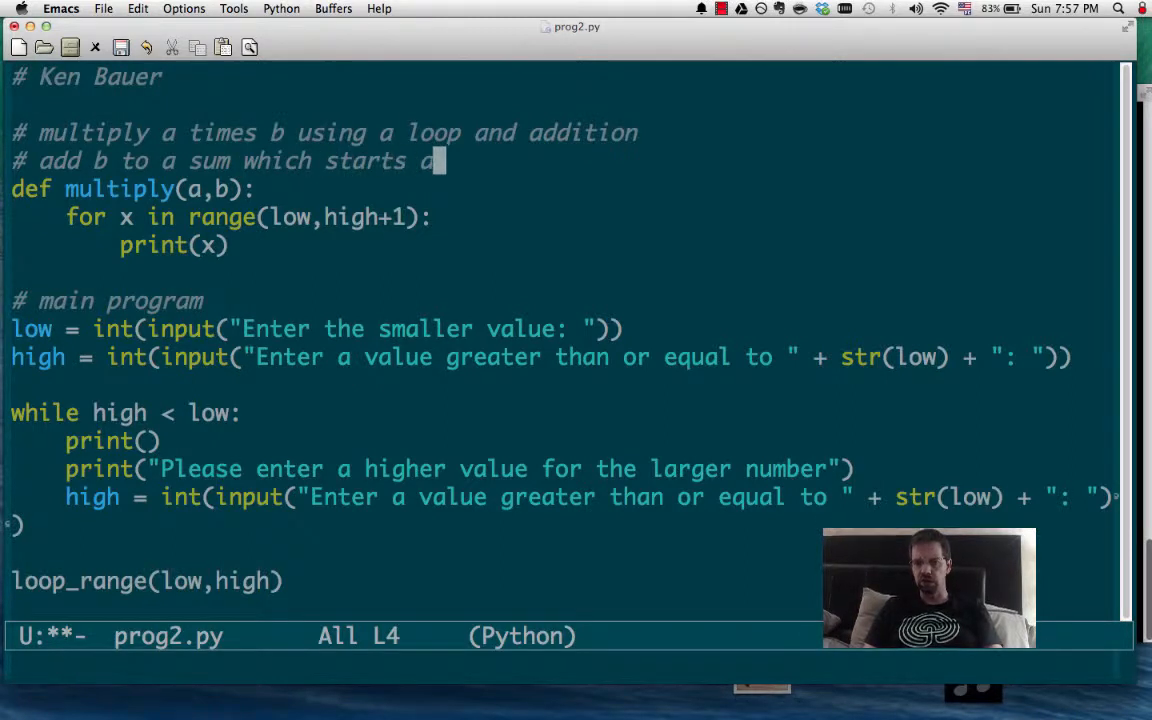
type("t zero, sa")
left_click(224, 216)
type("retur")
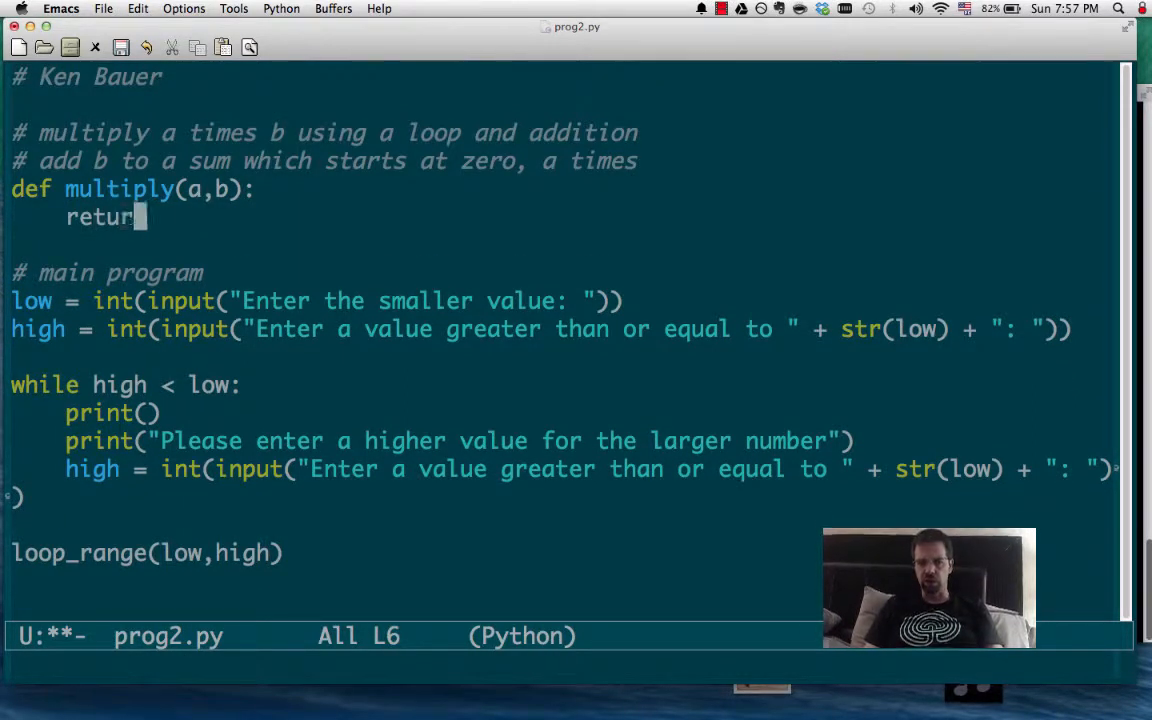
type("0")
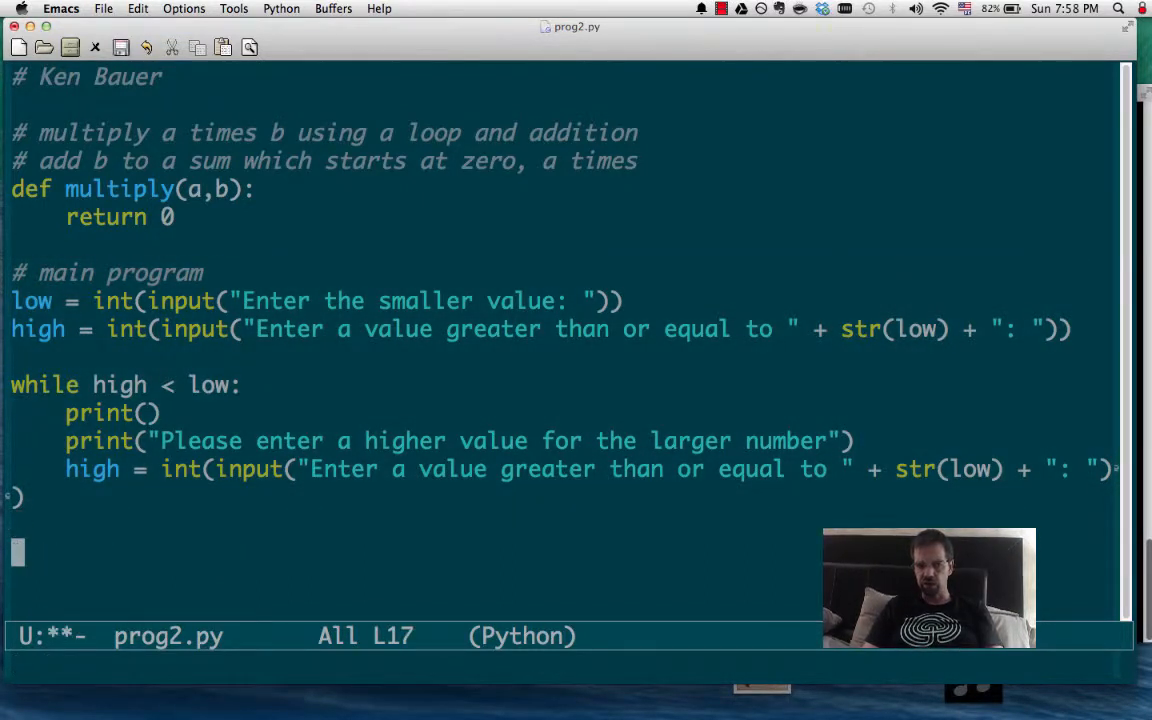
Replace the loop_range call with multiply(a,b) and save prog2.py
type("multiply")
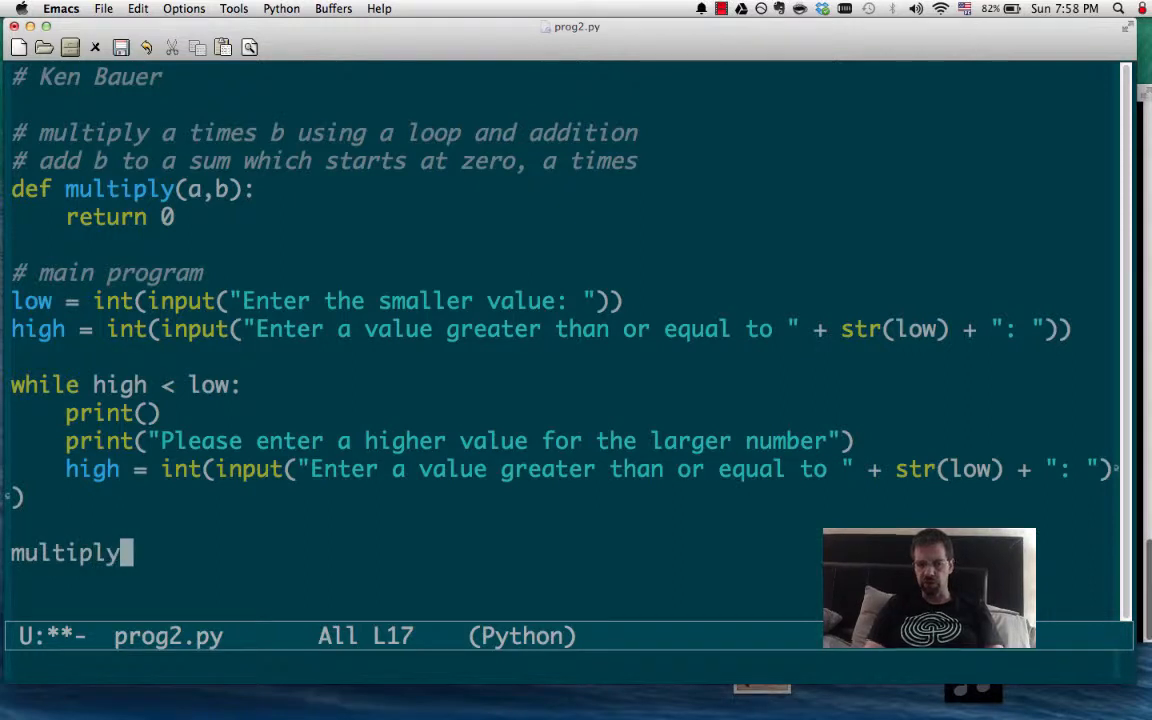
type("(a,b)")
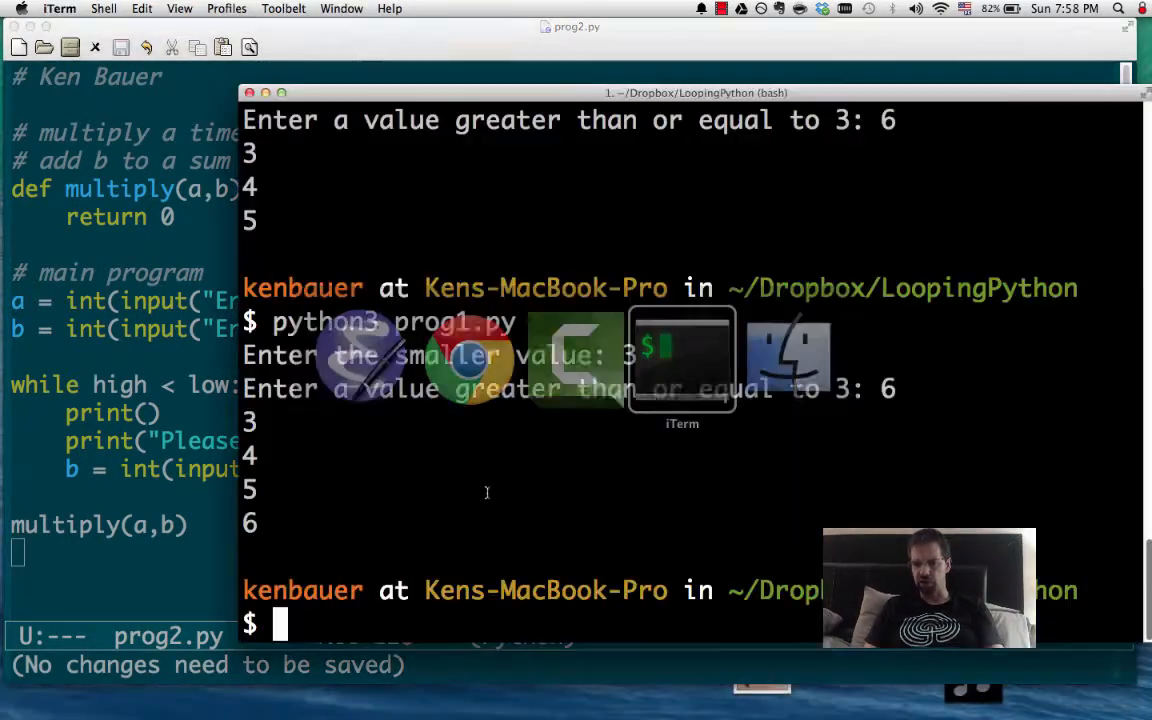
Run python3 prog2.py, hit a NameError on high, and fix the while condition to b < a
type("python3 prog2.py")
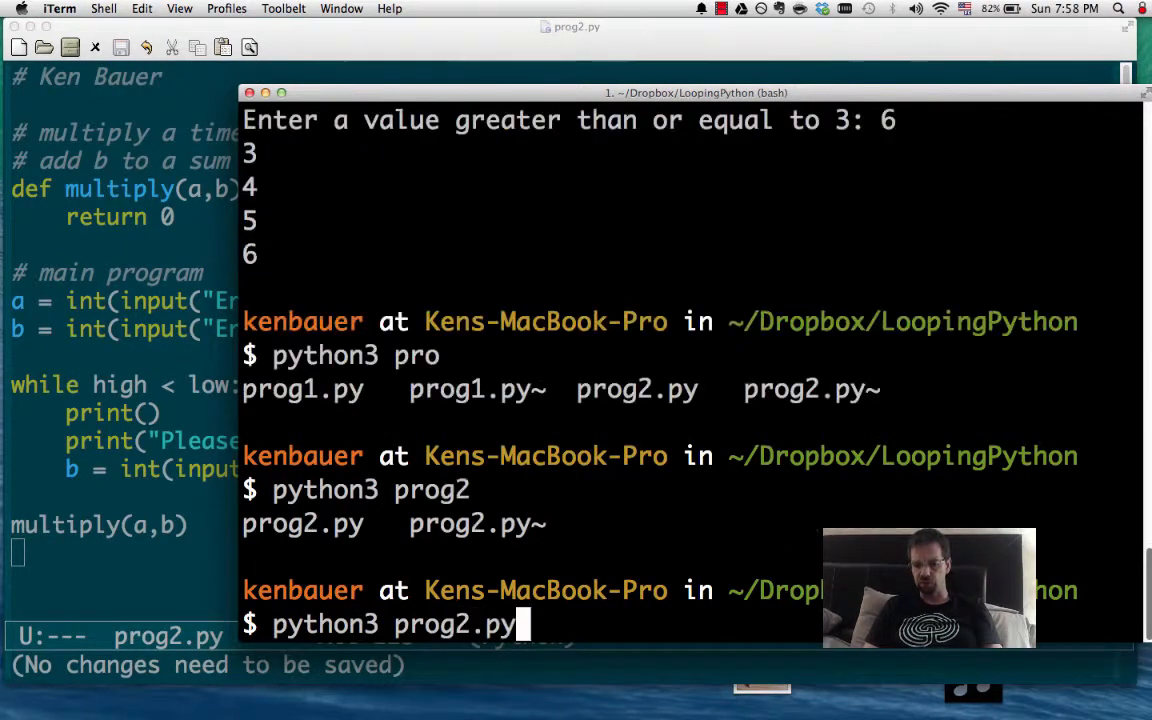
key("Return")
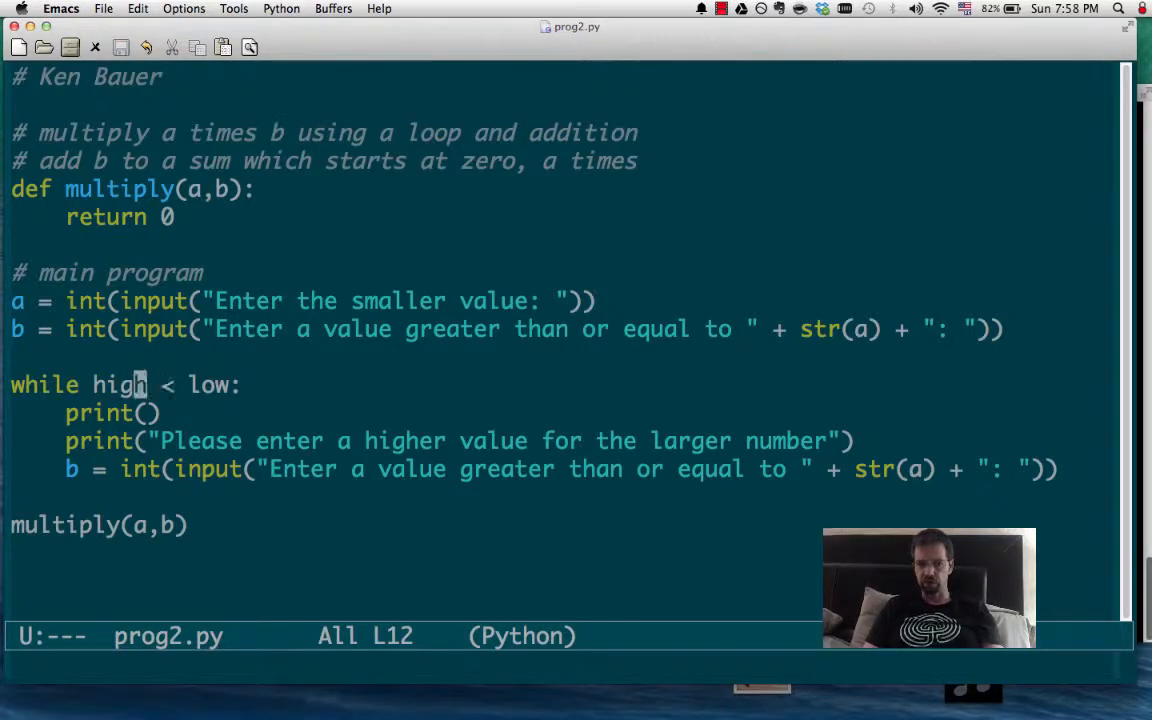
type("b")
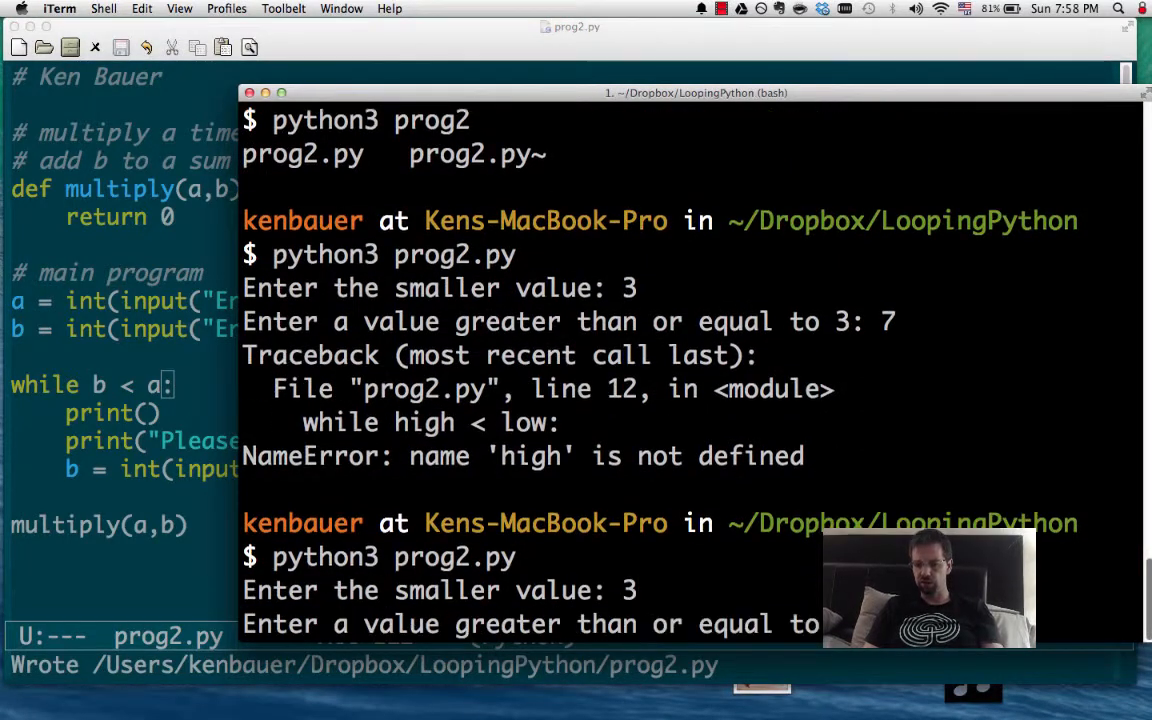
Enter 1 then 10 to confirm the program re-prompts for a value higher than 3
type("1")
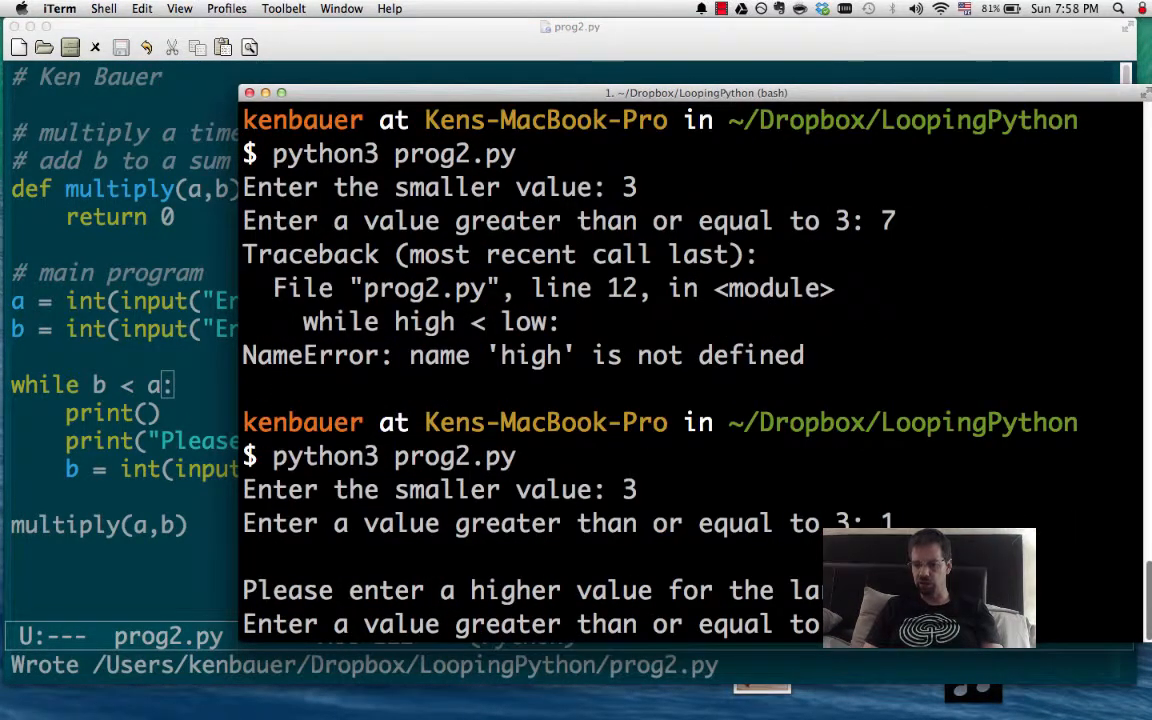
type("10")
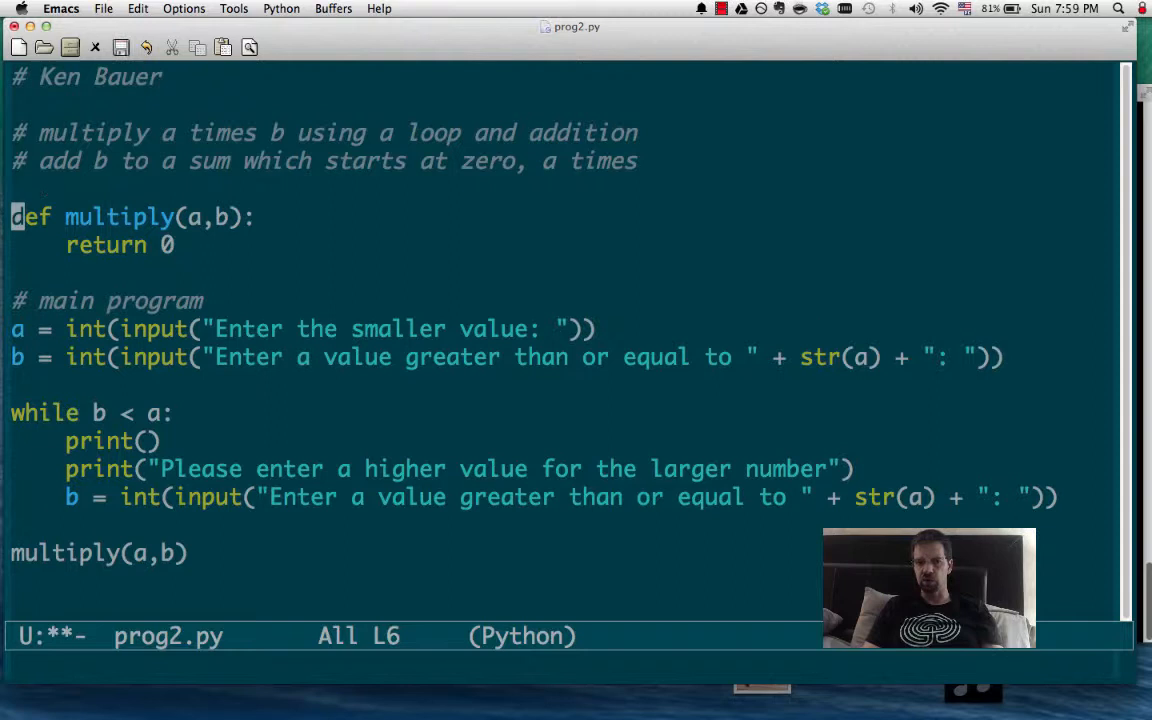
Add the comment '# return the value of a times b' under multiply's comments and save
type("# return the value of a times")
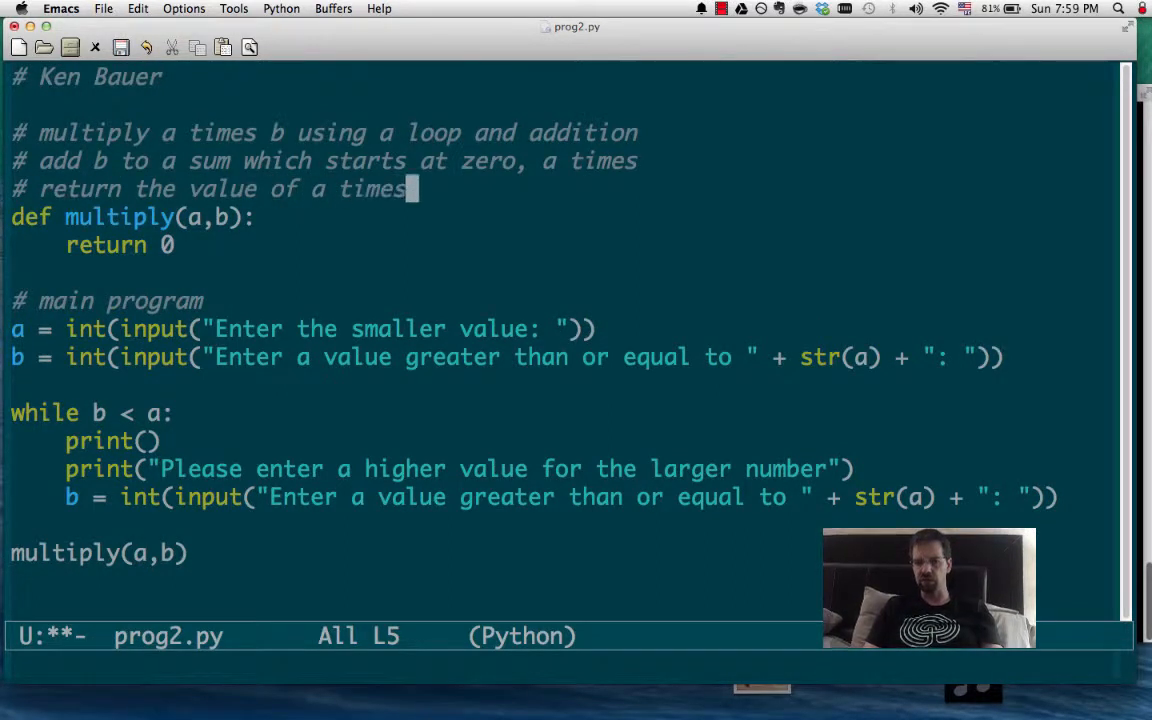
type("b")
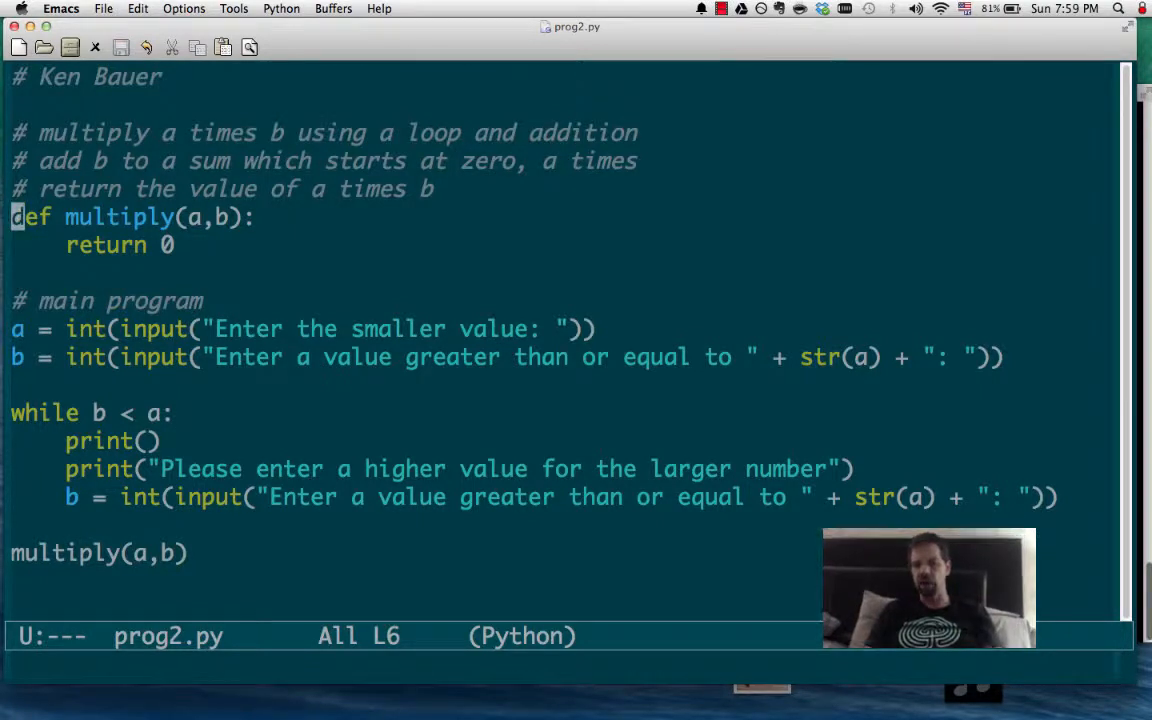
left_click(12, 328)
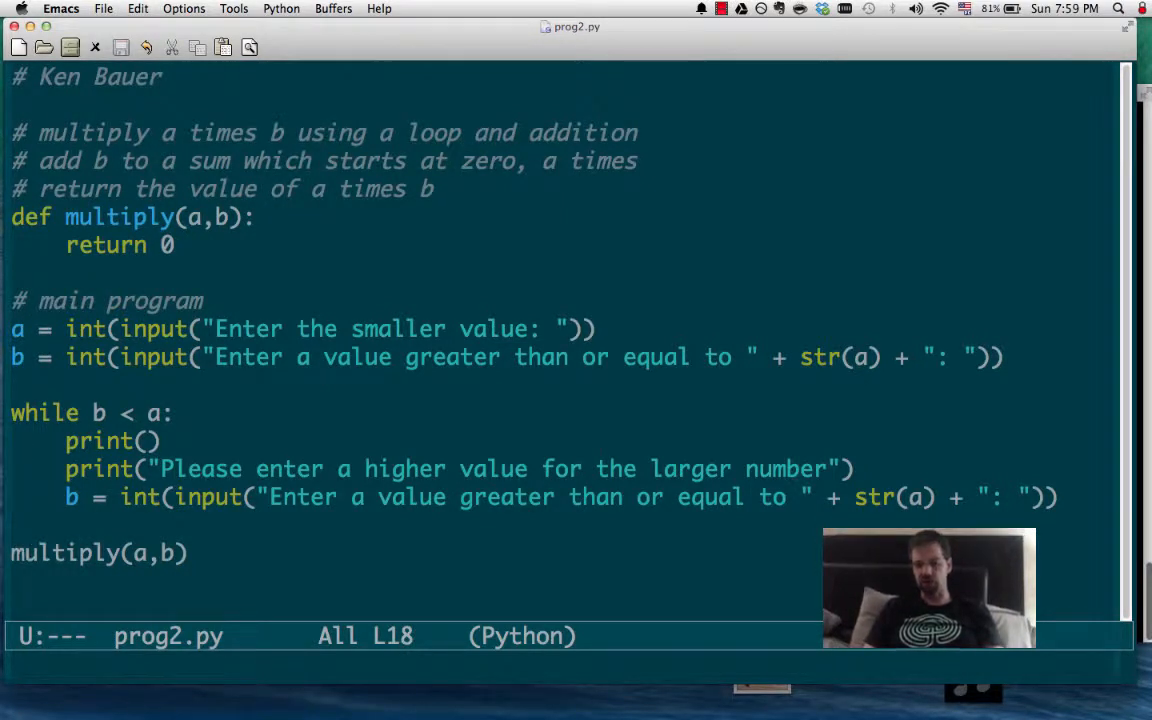
Store the call as z = multiply(a,b) and print 'The product of', a, 'and', b, 'is', z
type("z =")
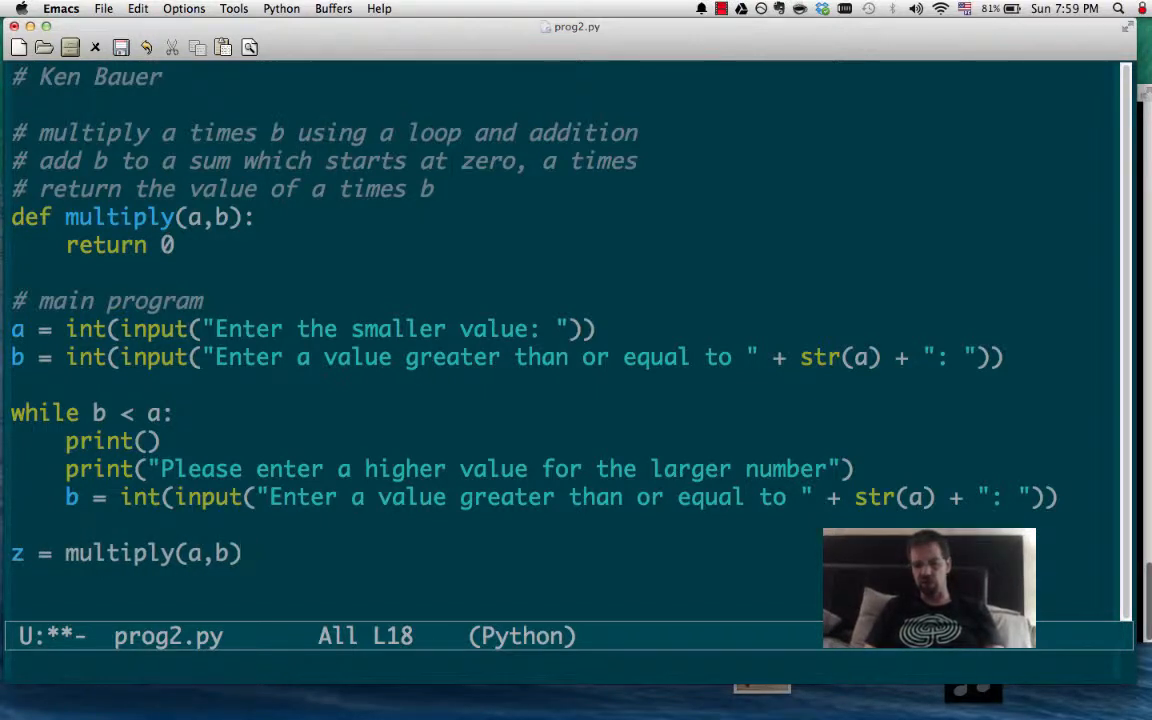
type("print(\"")
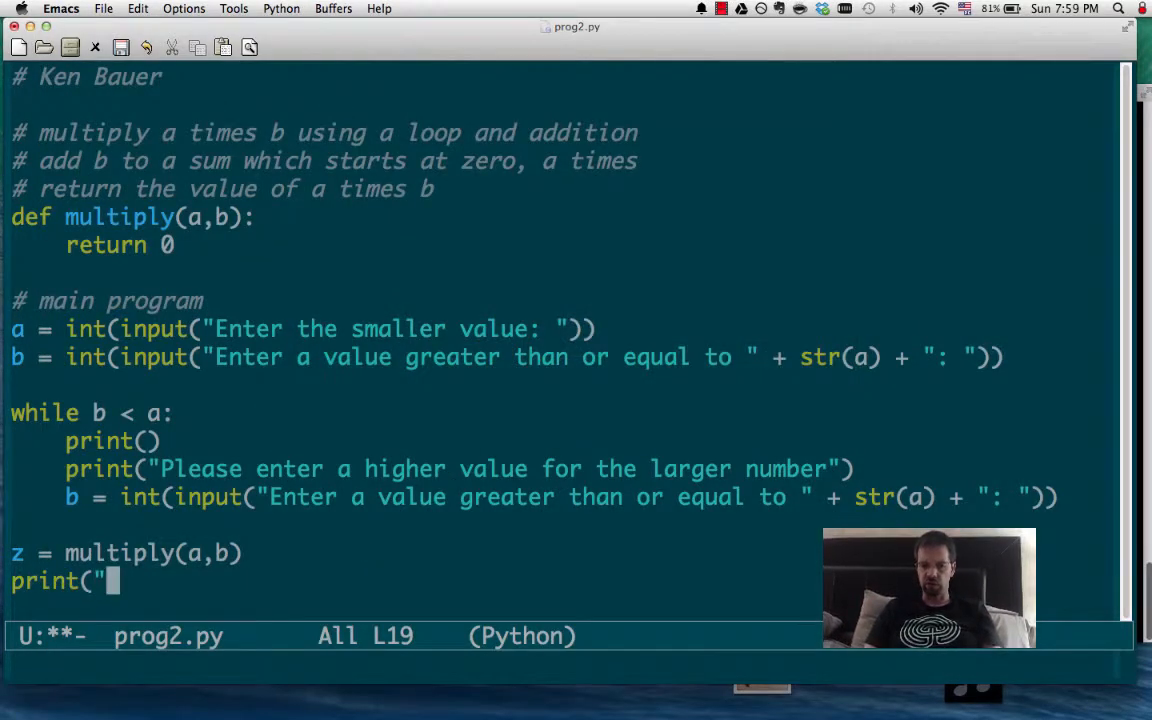
type("The product of 4 and 6 is 24")
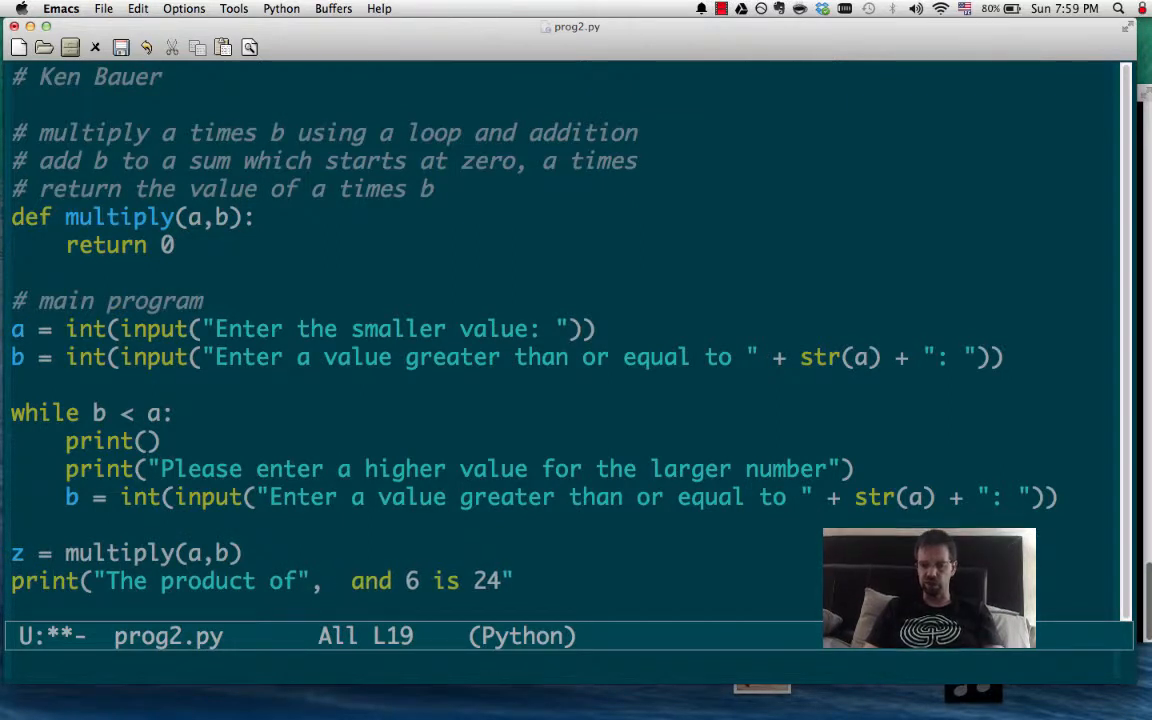
type("a , \"")
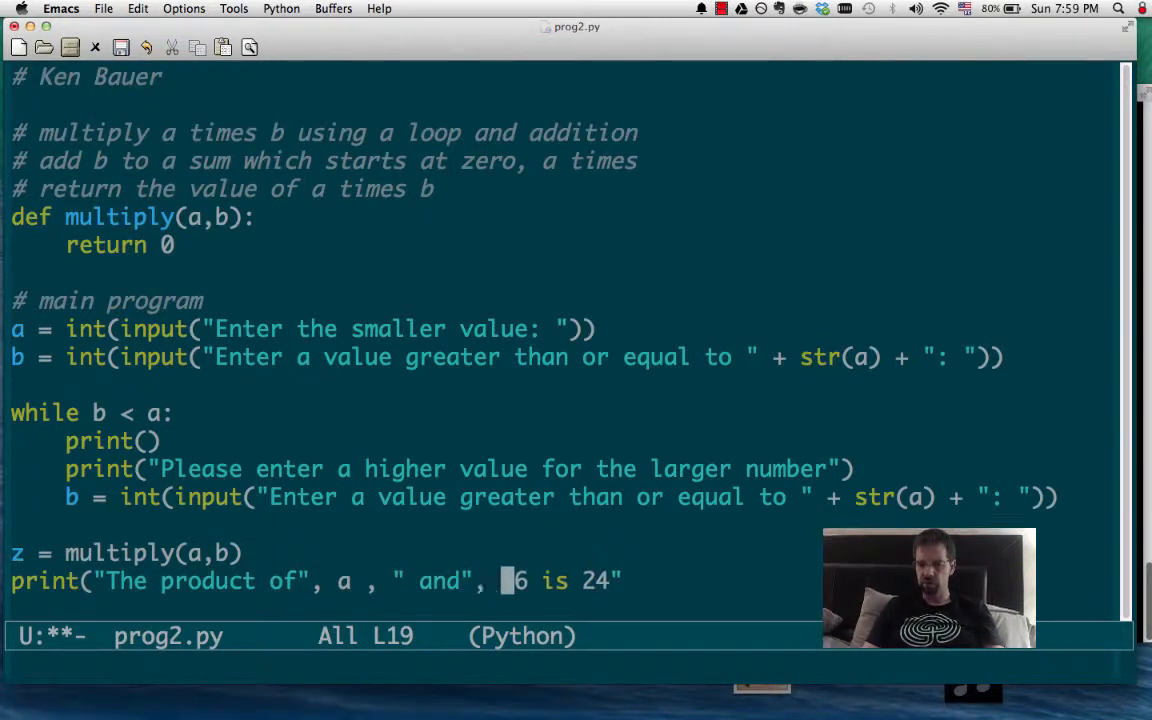
type("b")
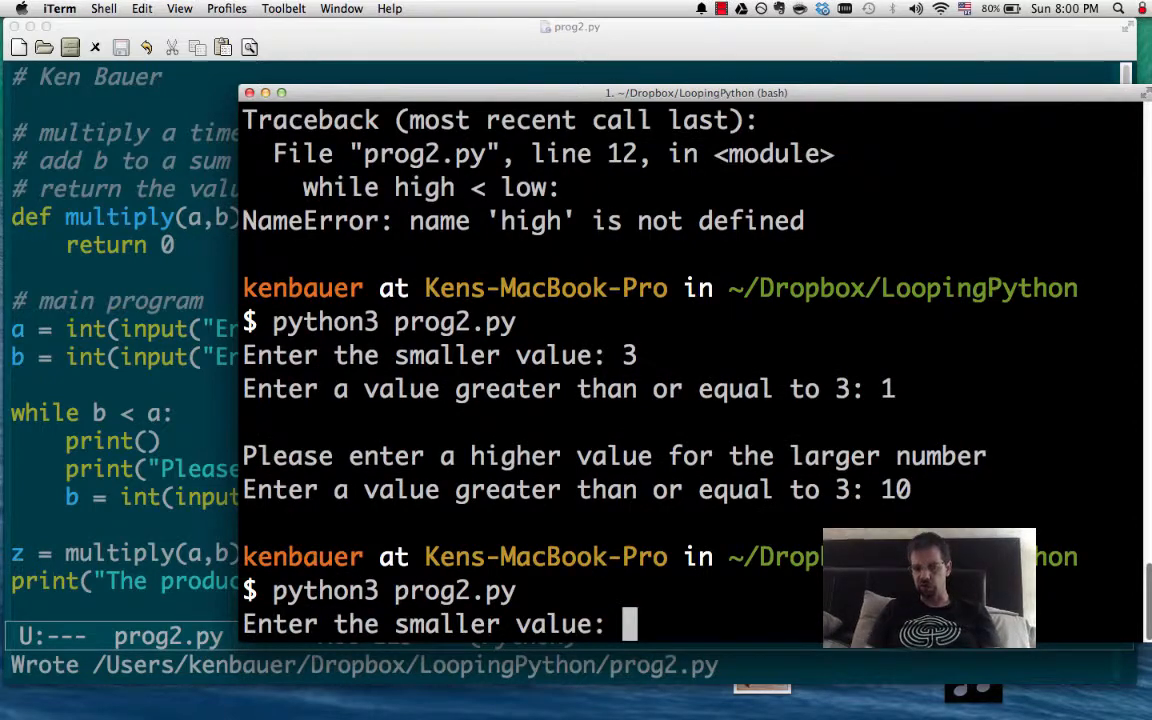
Run prog2.py in iTerm with 4 as a test value to see the product message
type("4")
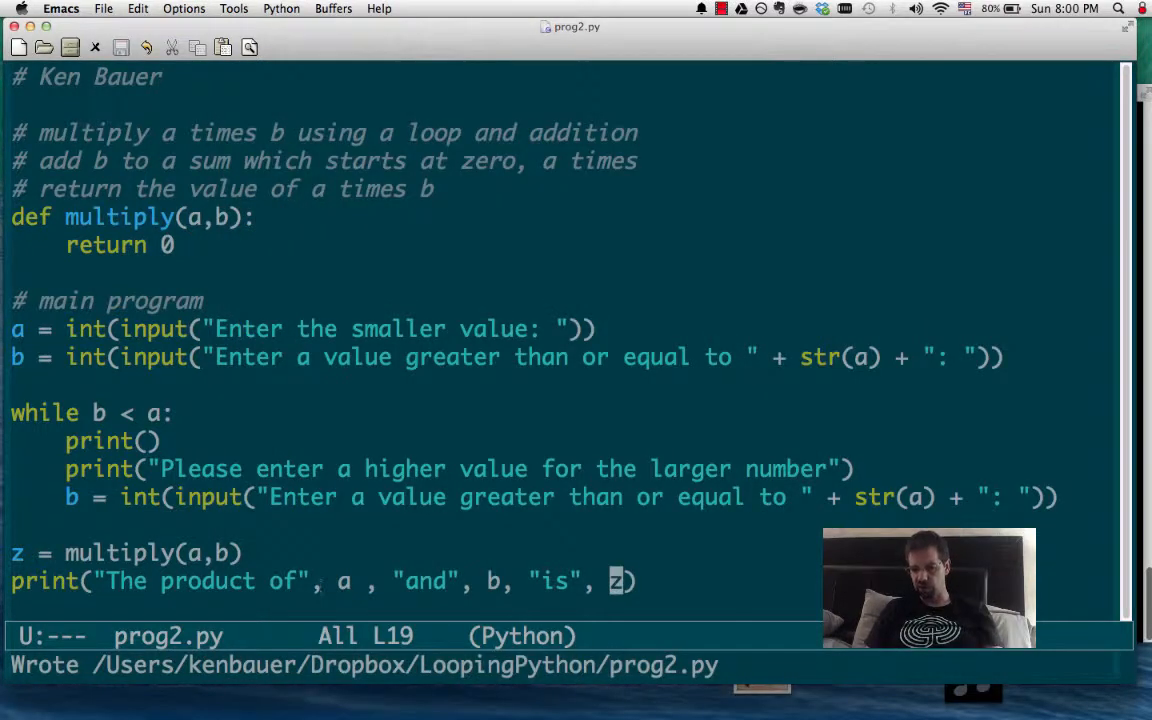
mouse_move(712, 566)
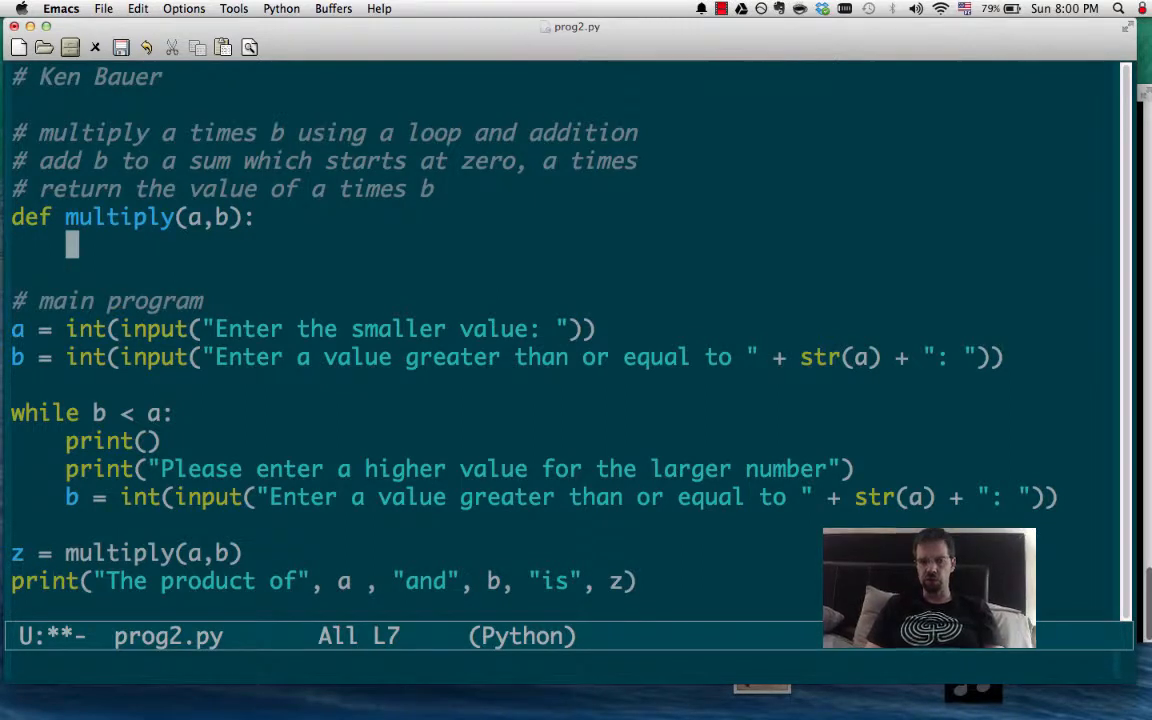
Replace return 0 with sum = 0 followed by sum = sum + b in multiply
type("sum = 0")
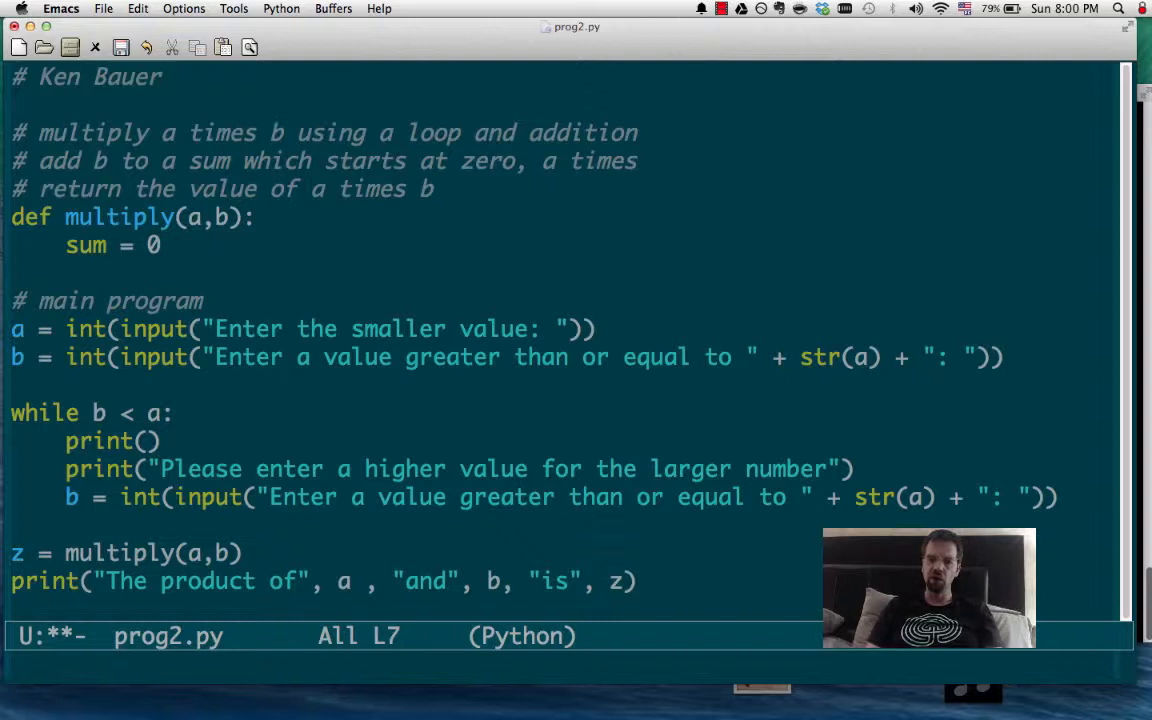
type("sum = sum +")
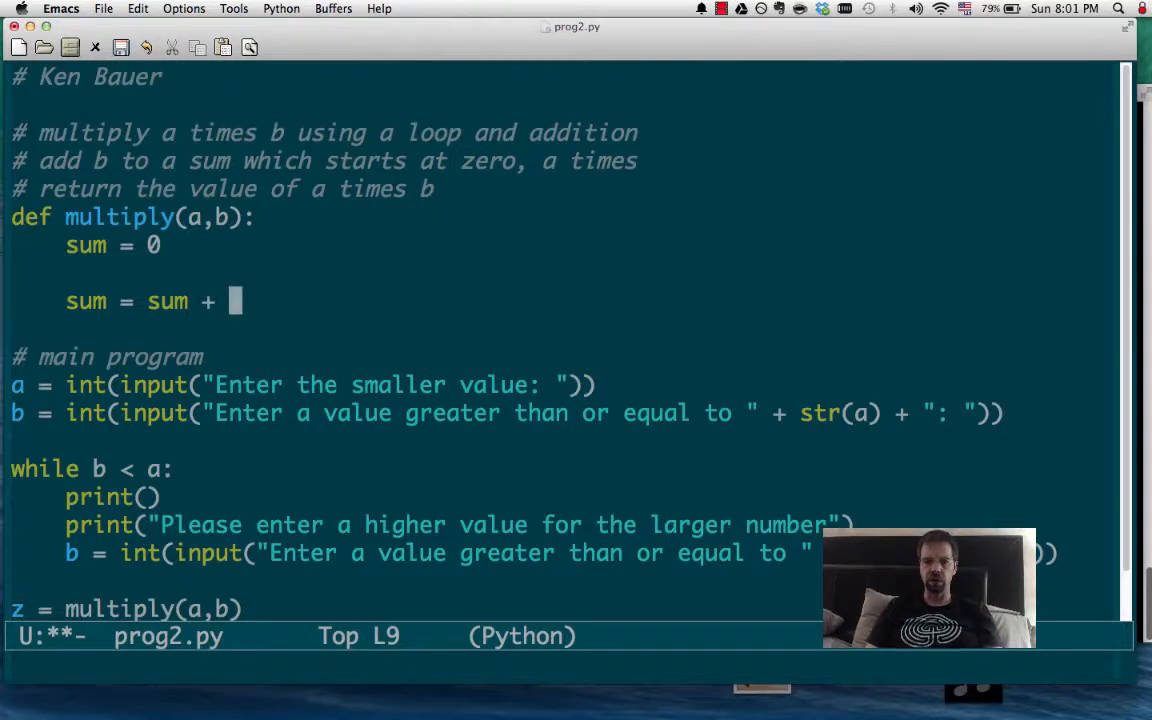
type("b")
left_click(564, 274)
type("for i in")
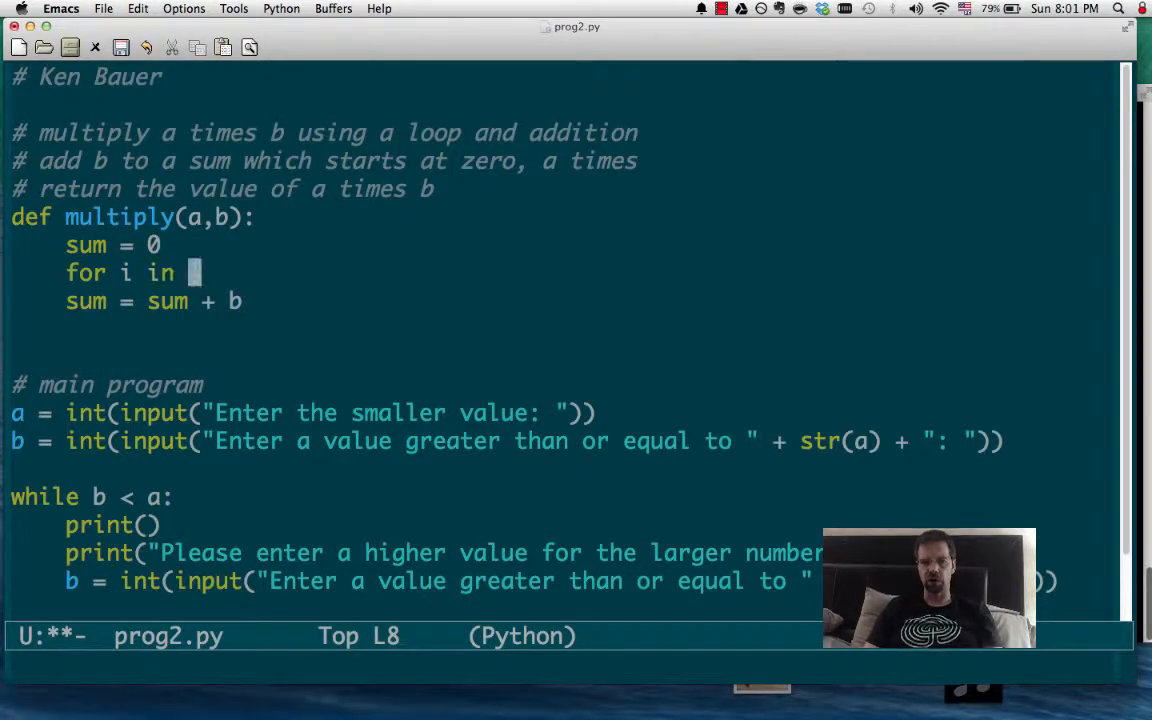
Wrap the summing line in for i in range(a): and return sum after the loop, then save
type("range(a):")
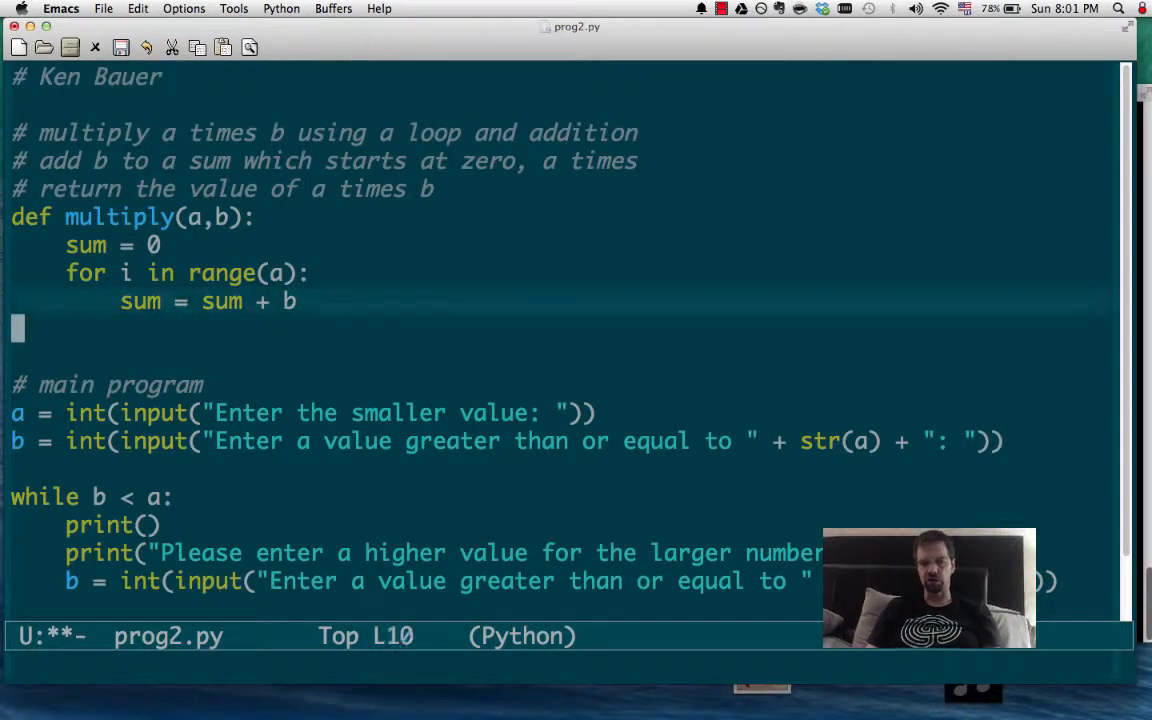
key("up")
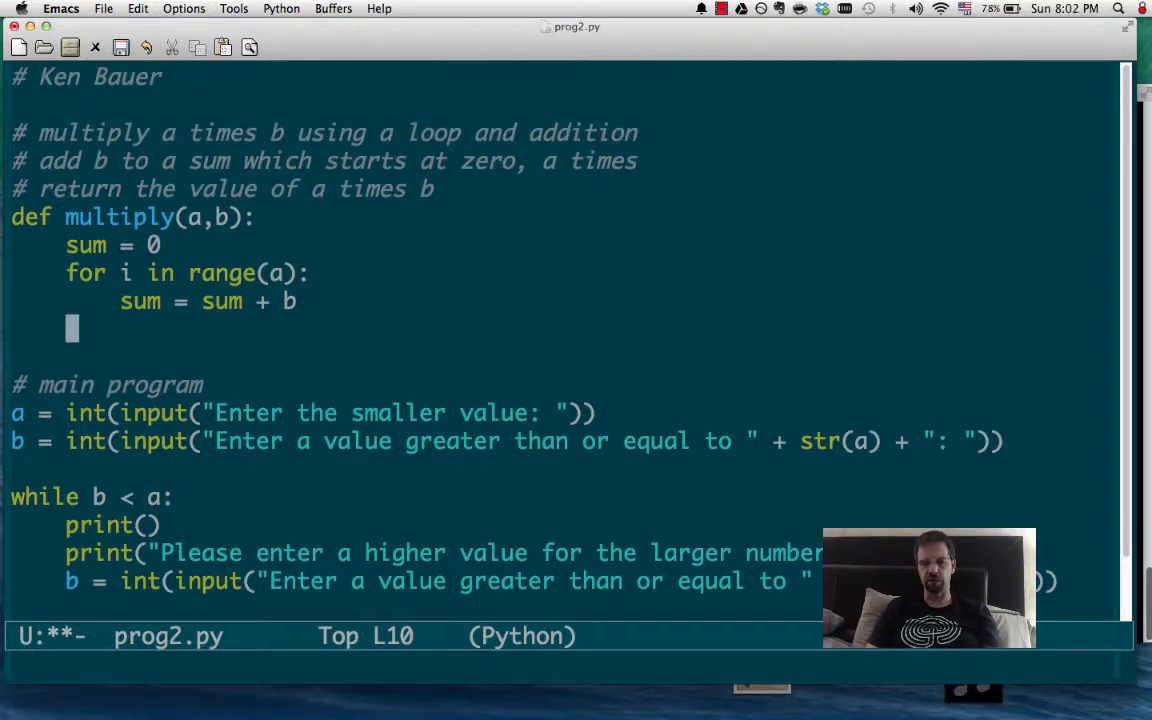
type("ru")
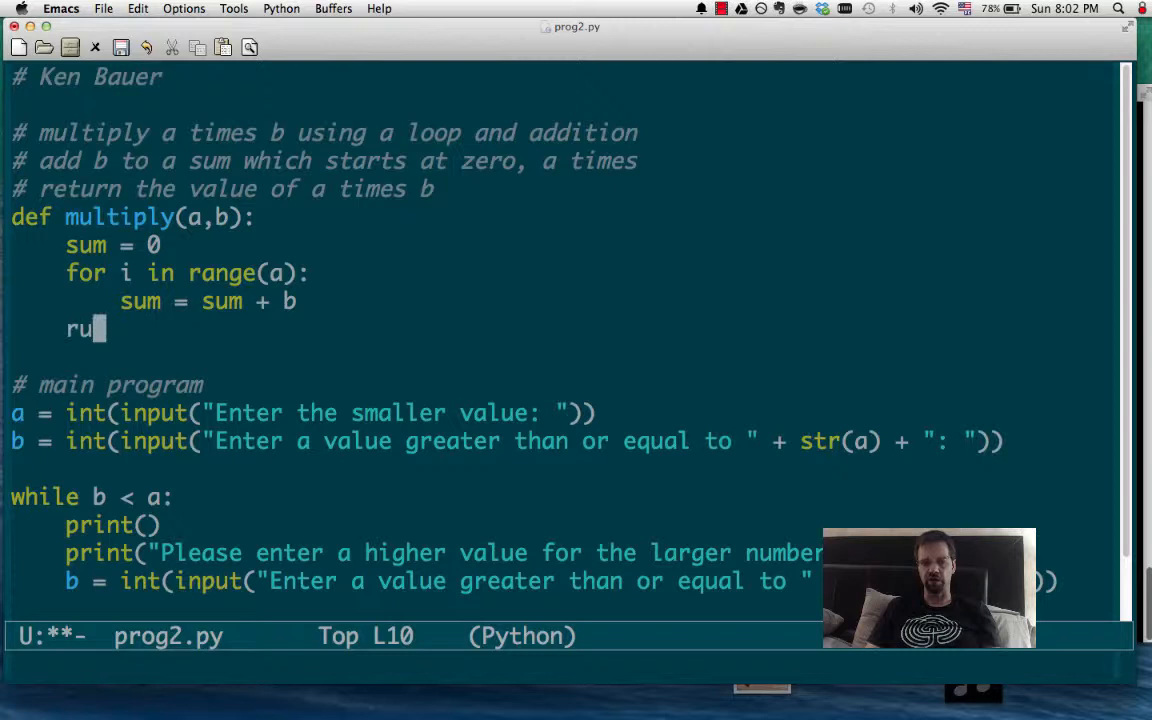
type("turn")
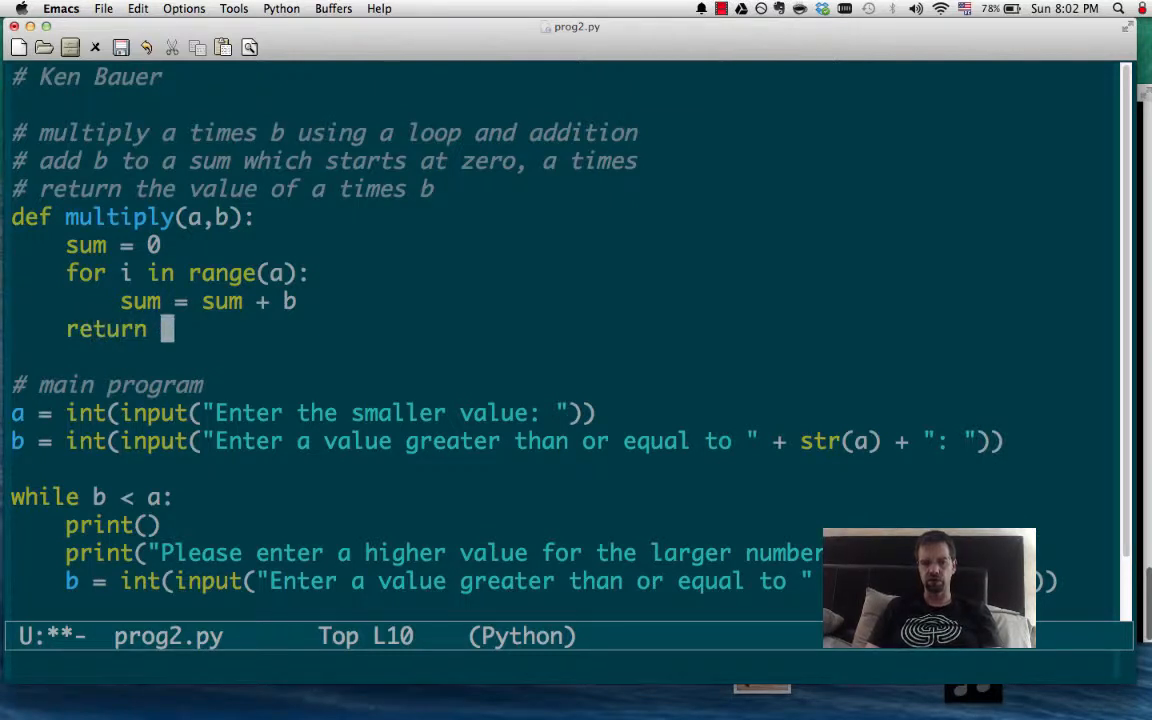
type("sum")
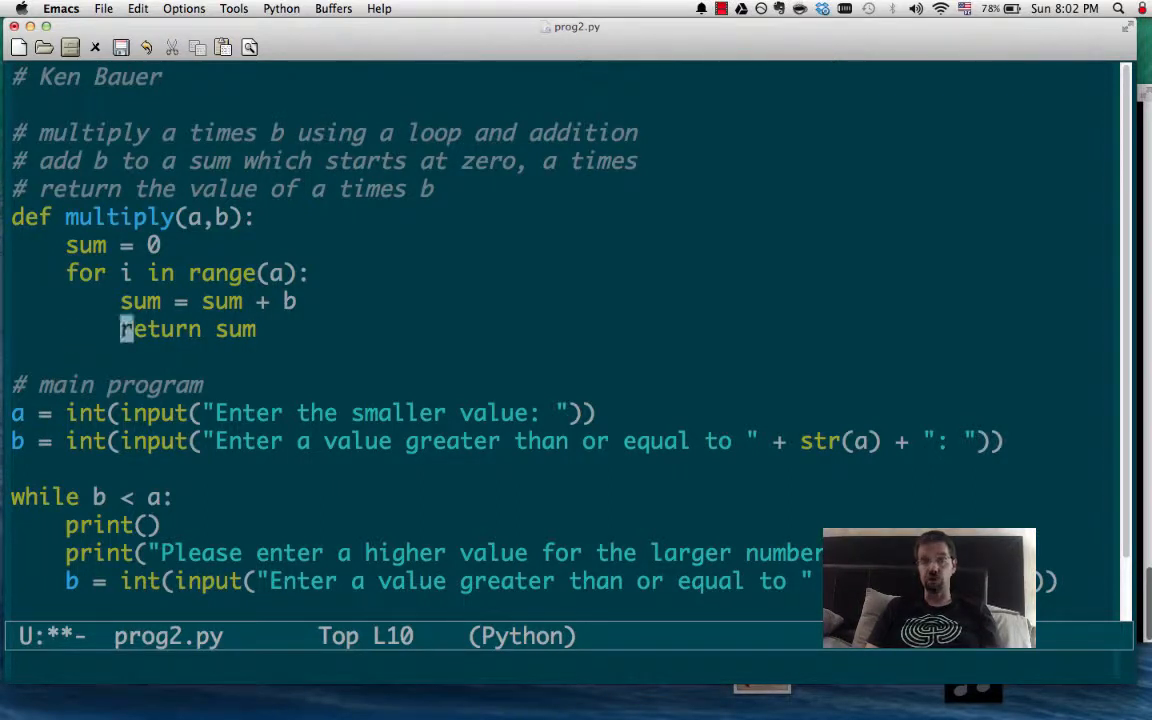
key("up")
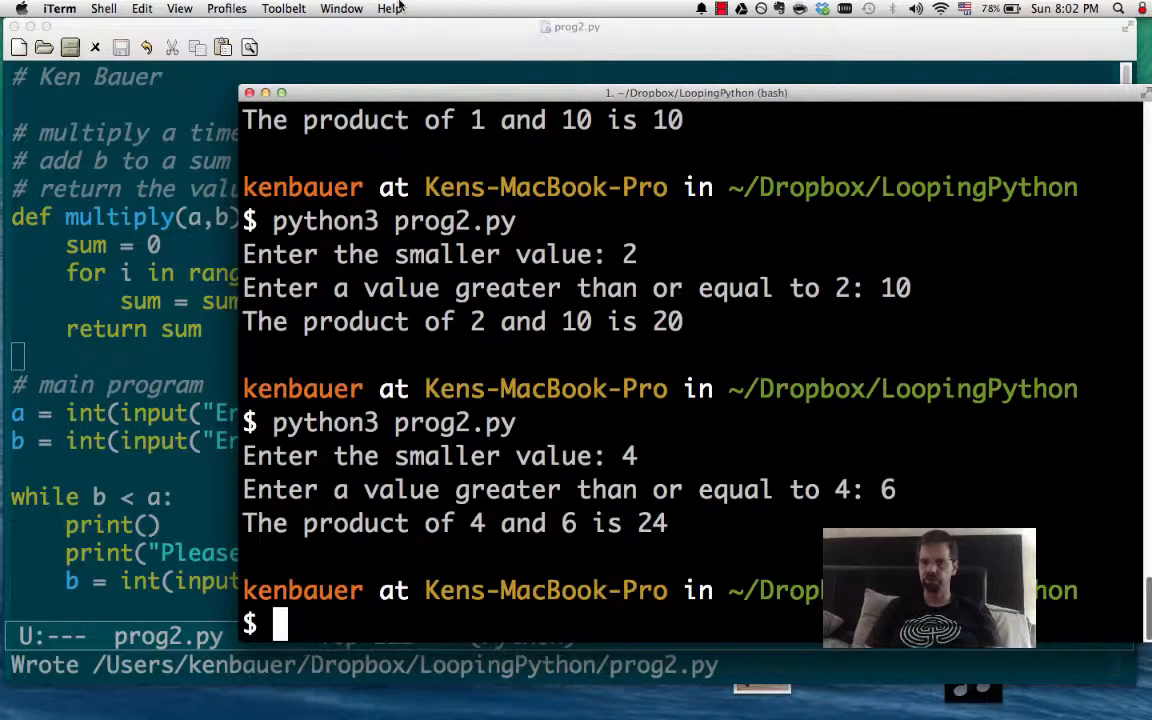
Review iTerm output confirming prog2.py prints correct products, 20 and 4 and 6 is 24
left_click(724, 8)
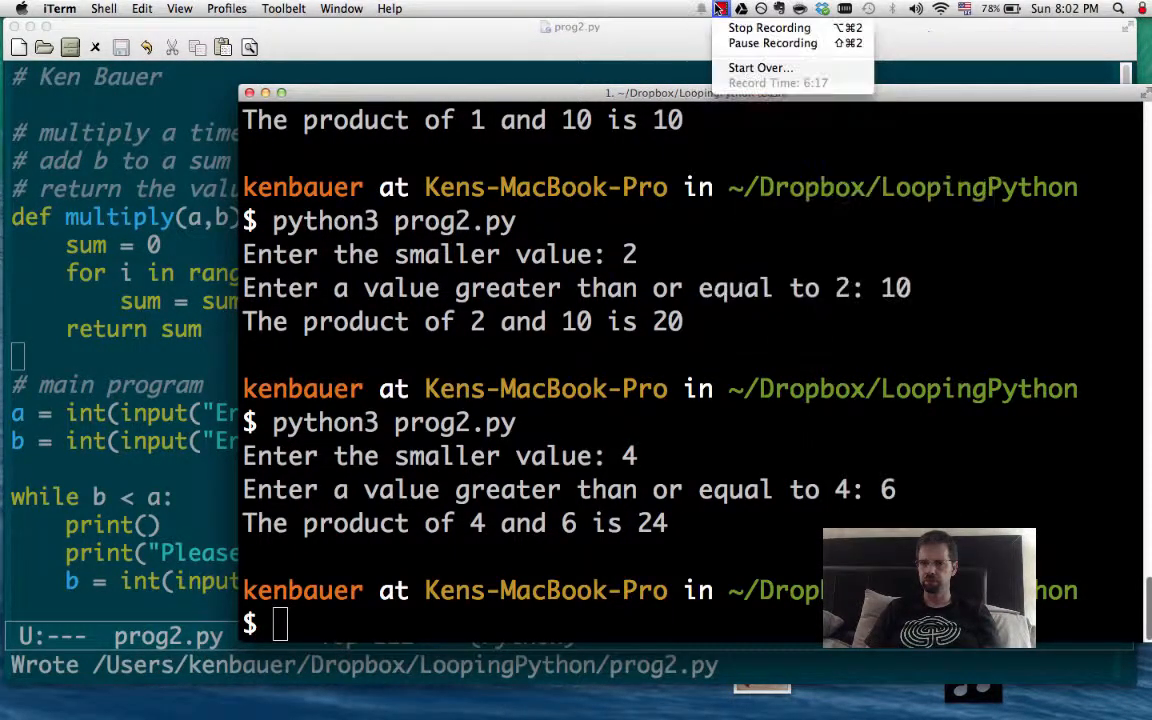